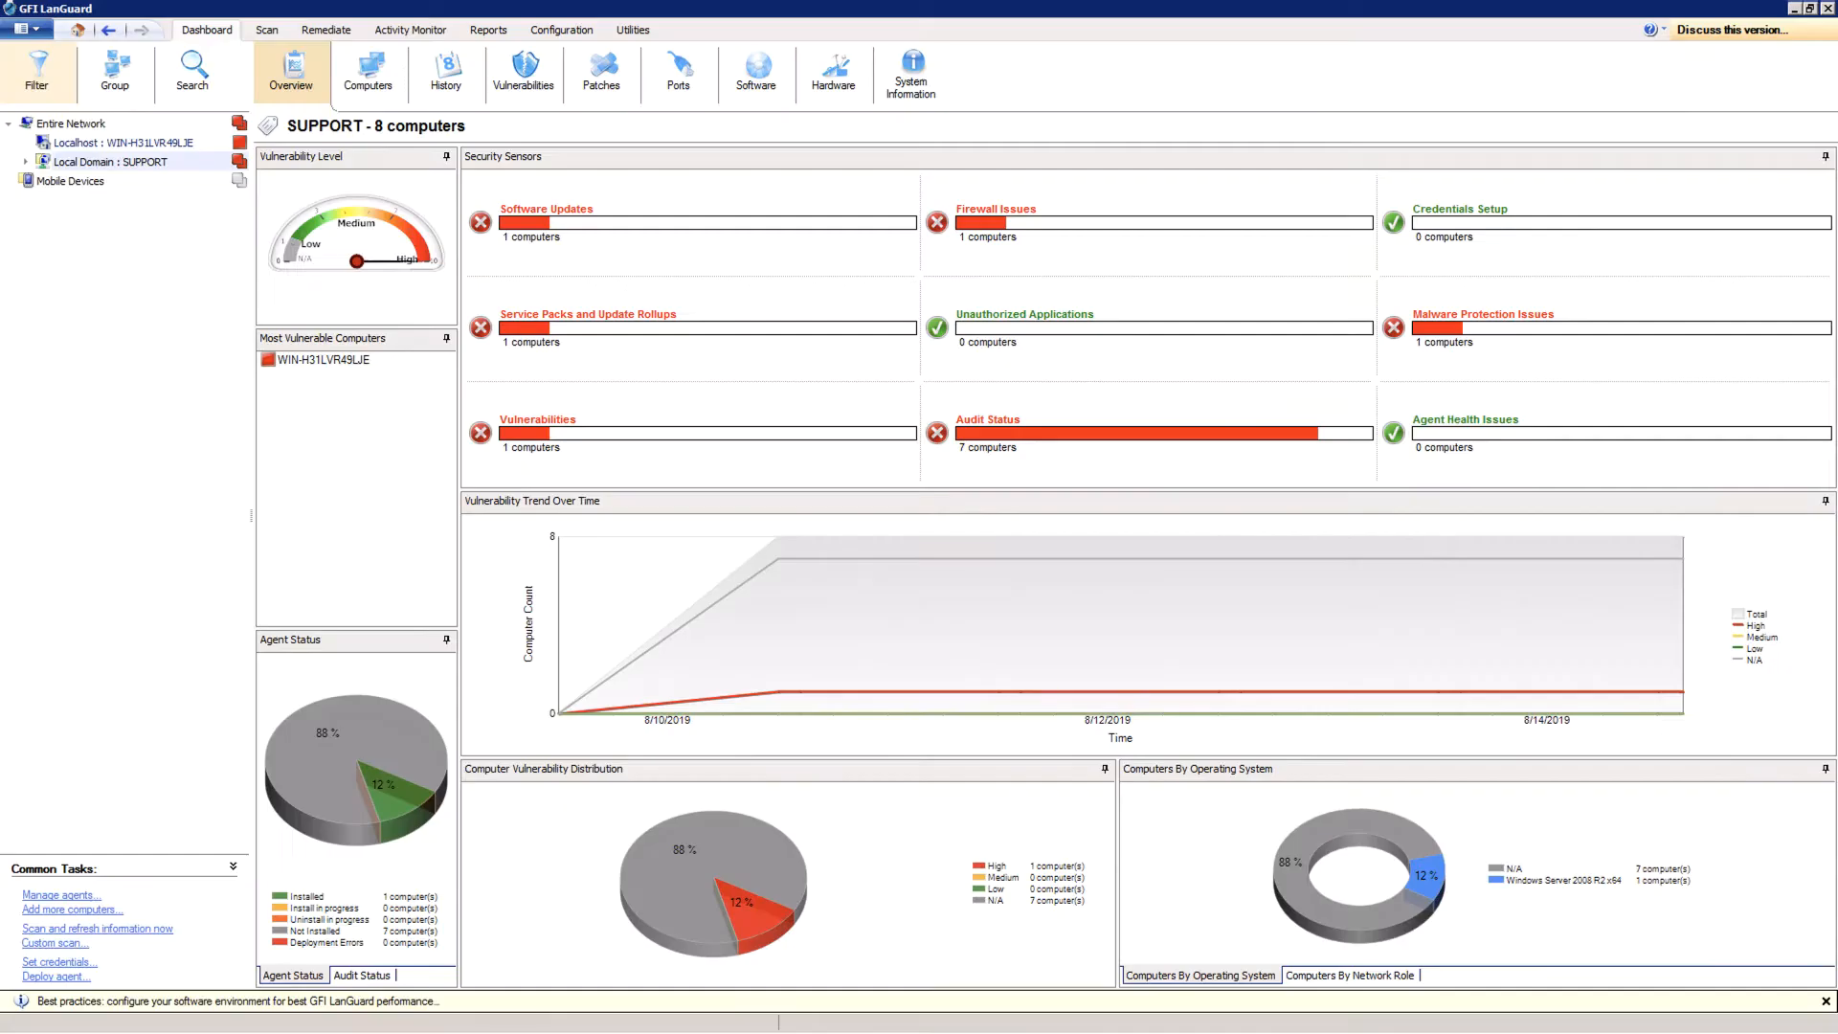
Step: Begin a new scan and add a rule to a custom target group, reviewing the available rule types
{"action": "left_click", "coordinate": [266, 30]}
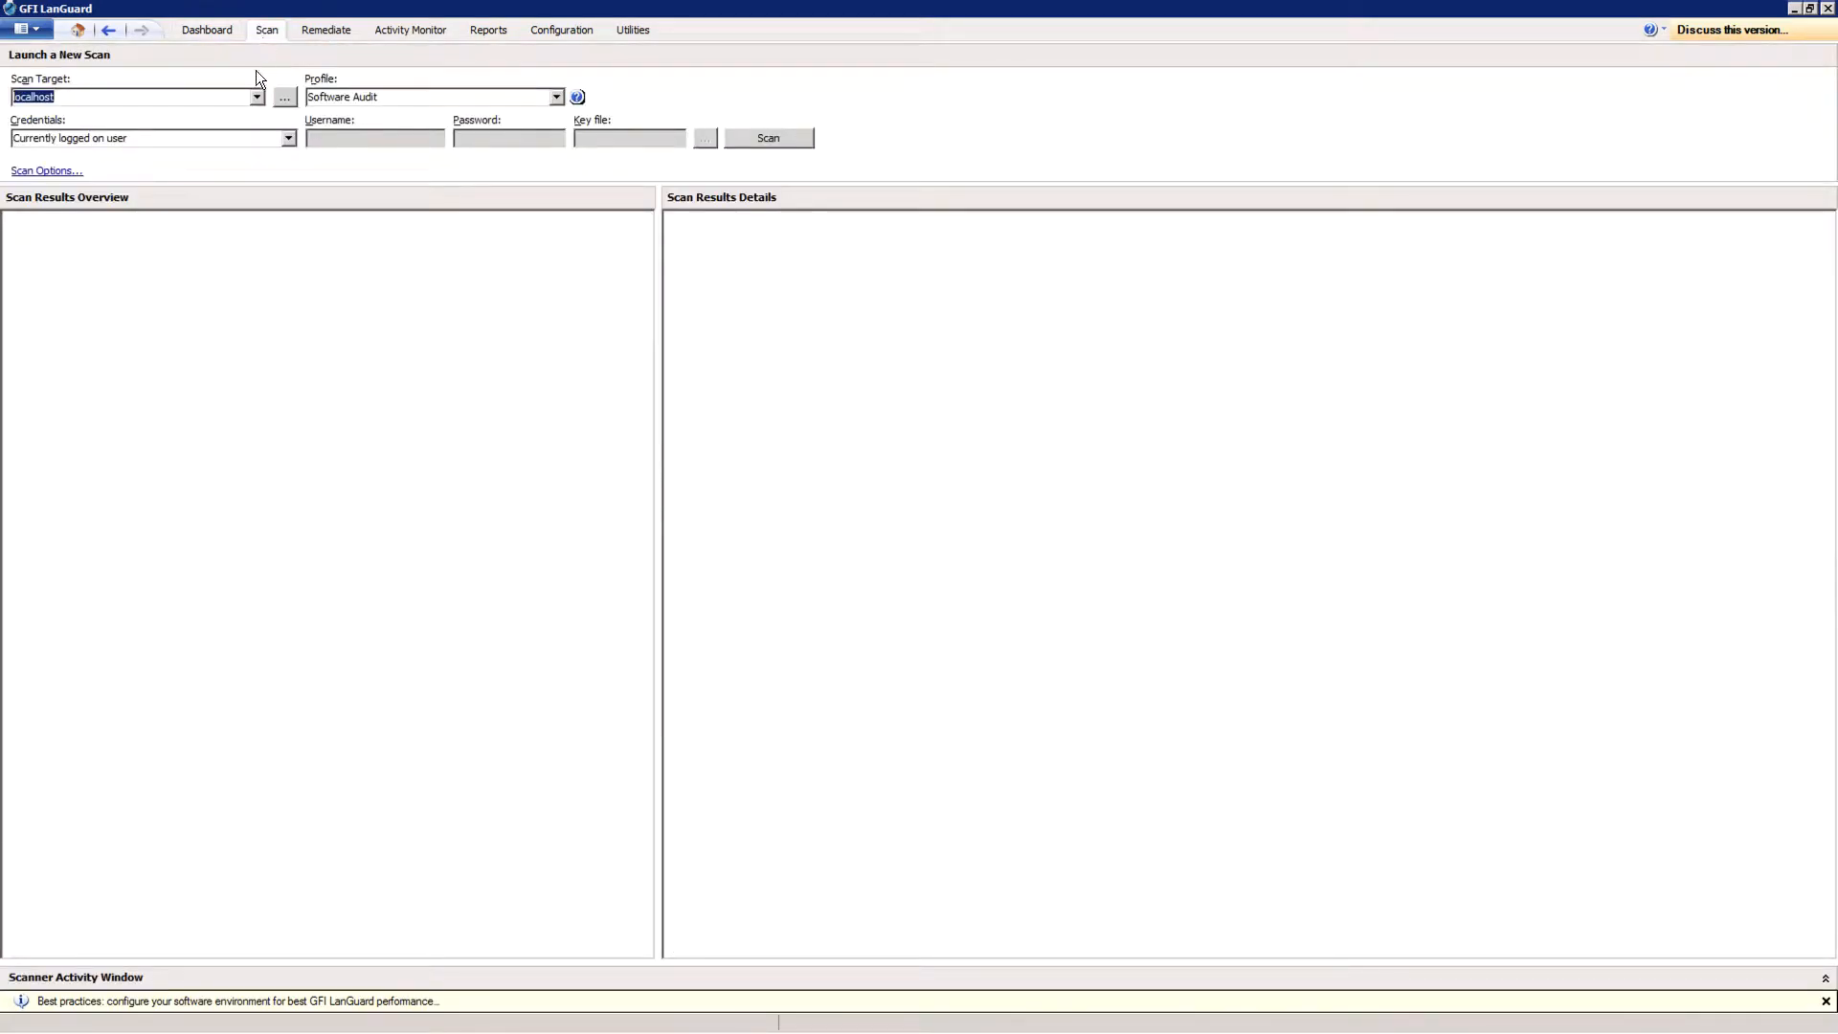
{"action": "left_click", "coordinate": [281, 95]}
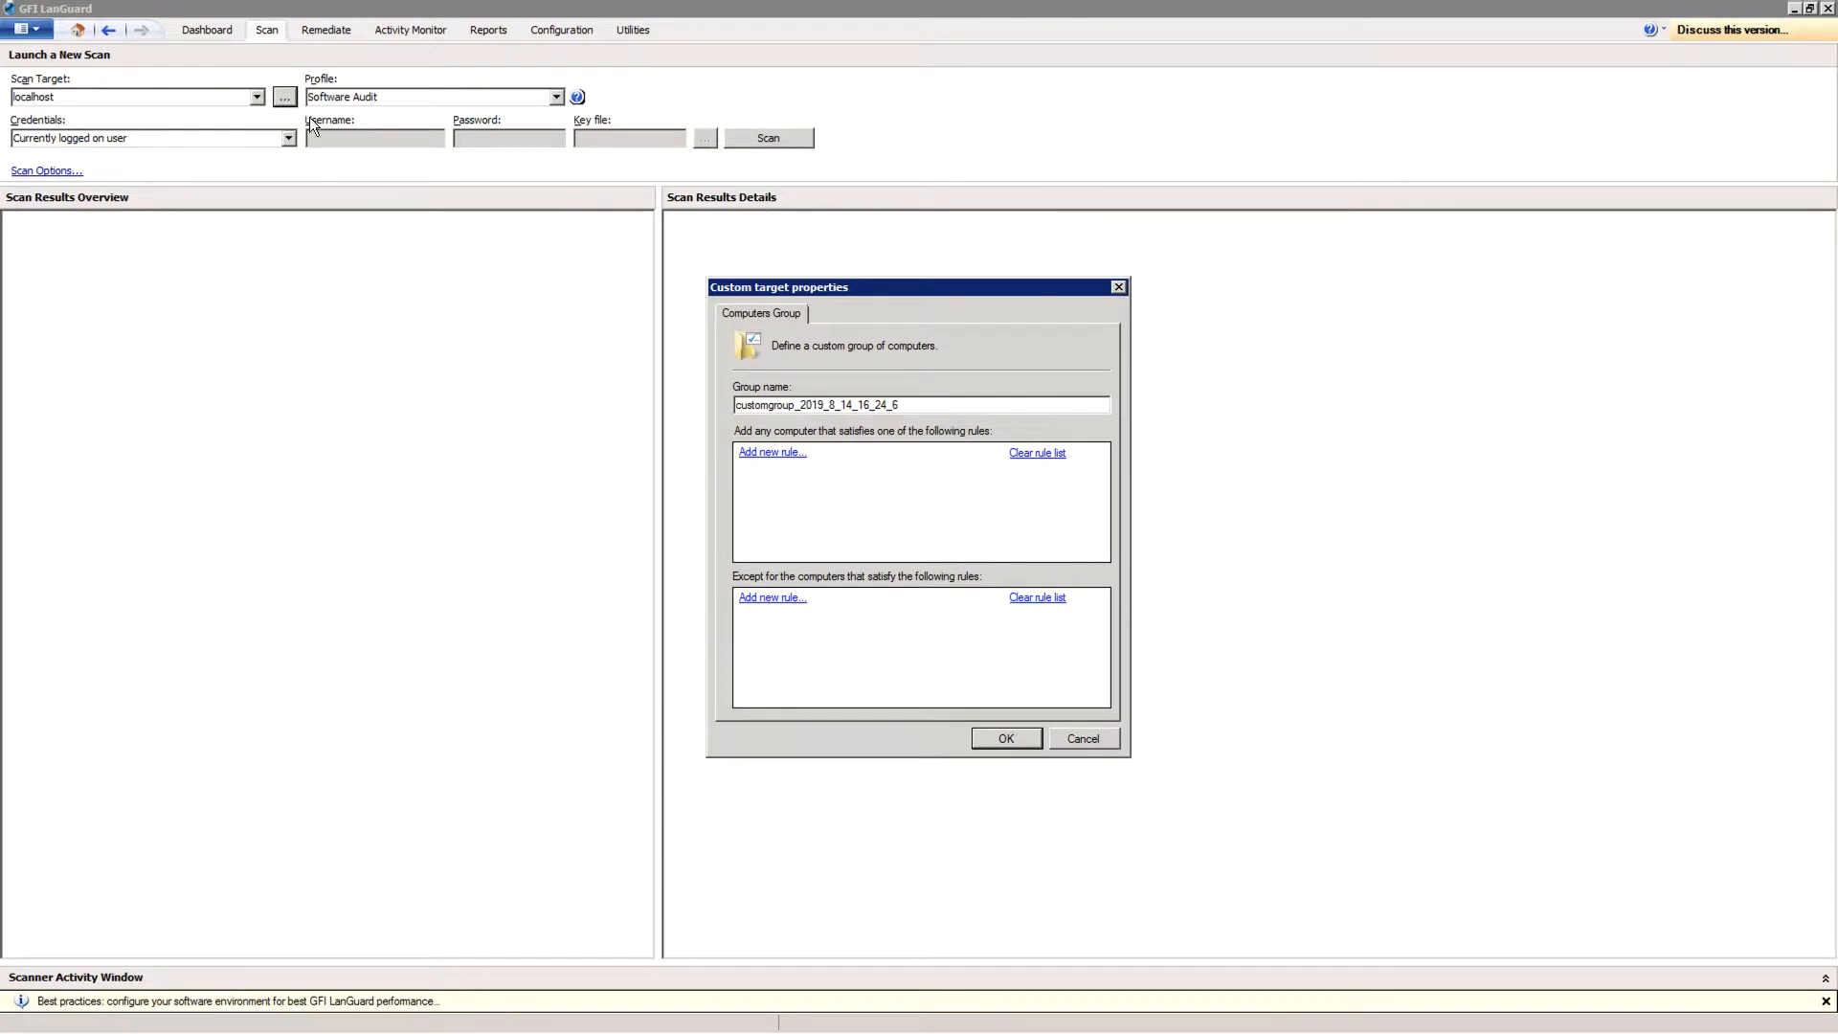
{"action": "left_click", "coordinate": [771, 452]}
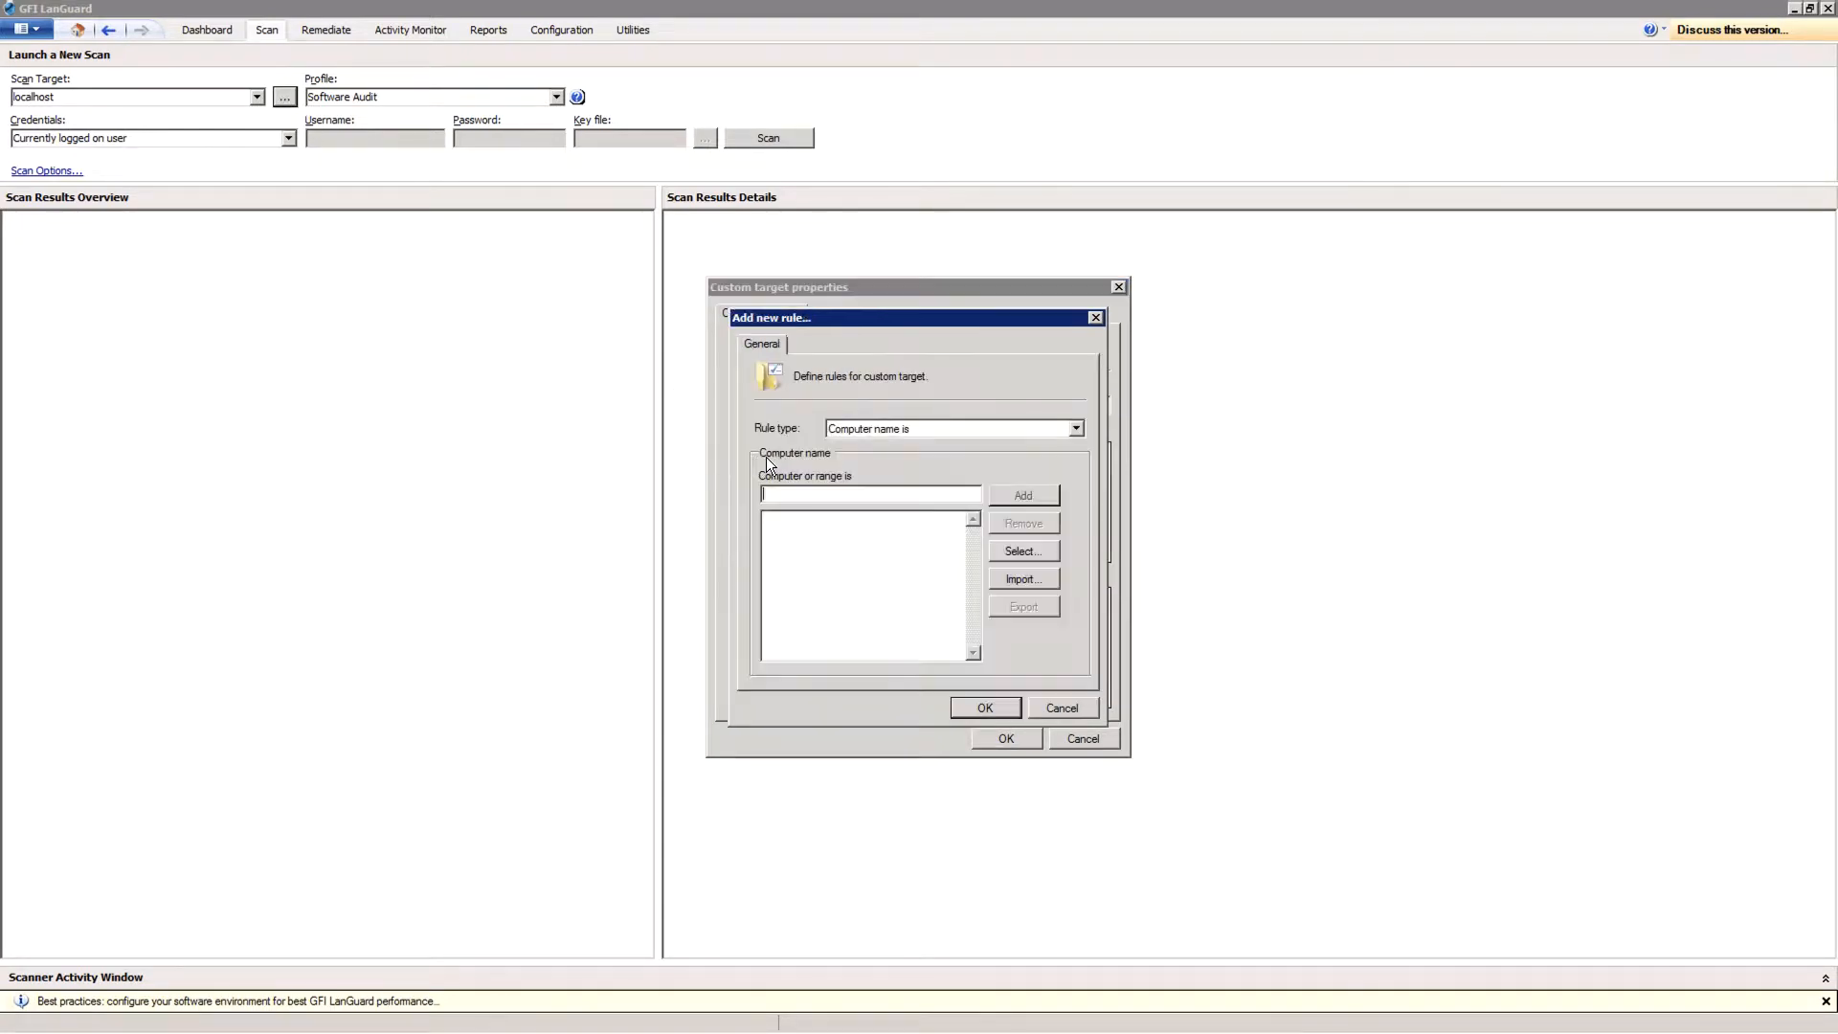
{"action": "left_click", "coordinate": [1076, 429]}
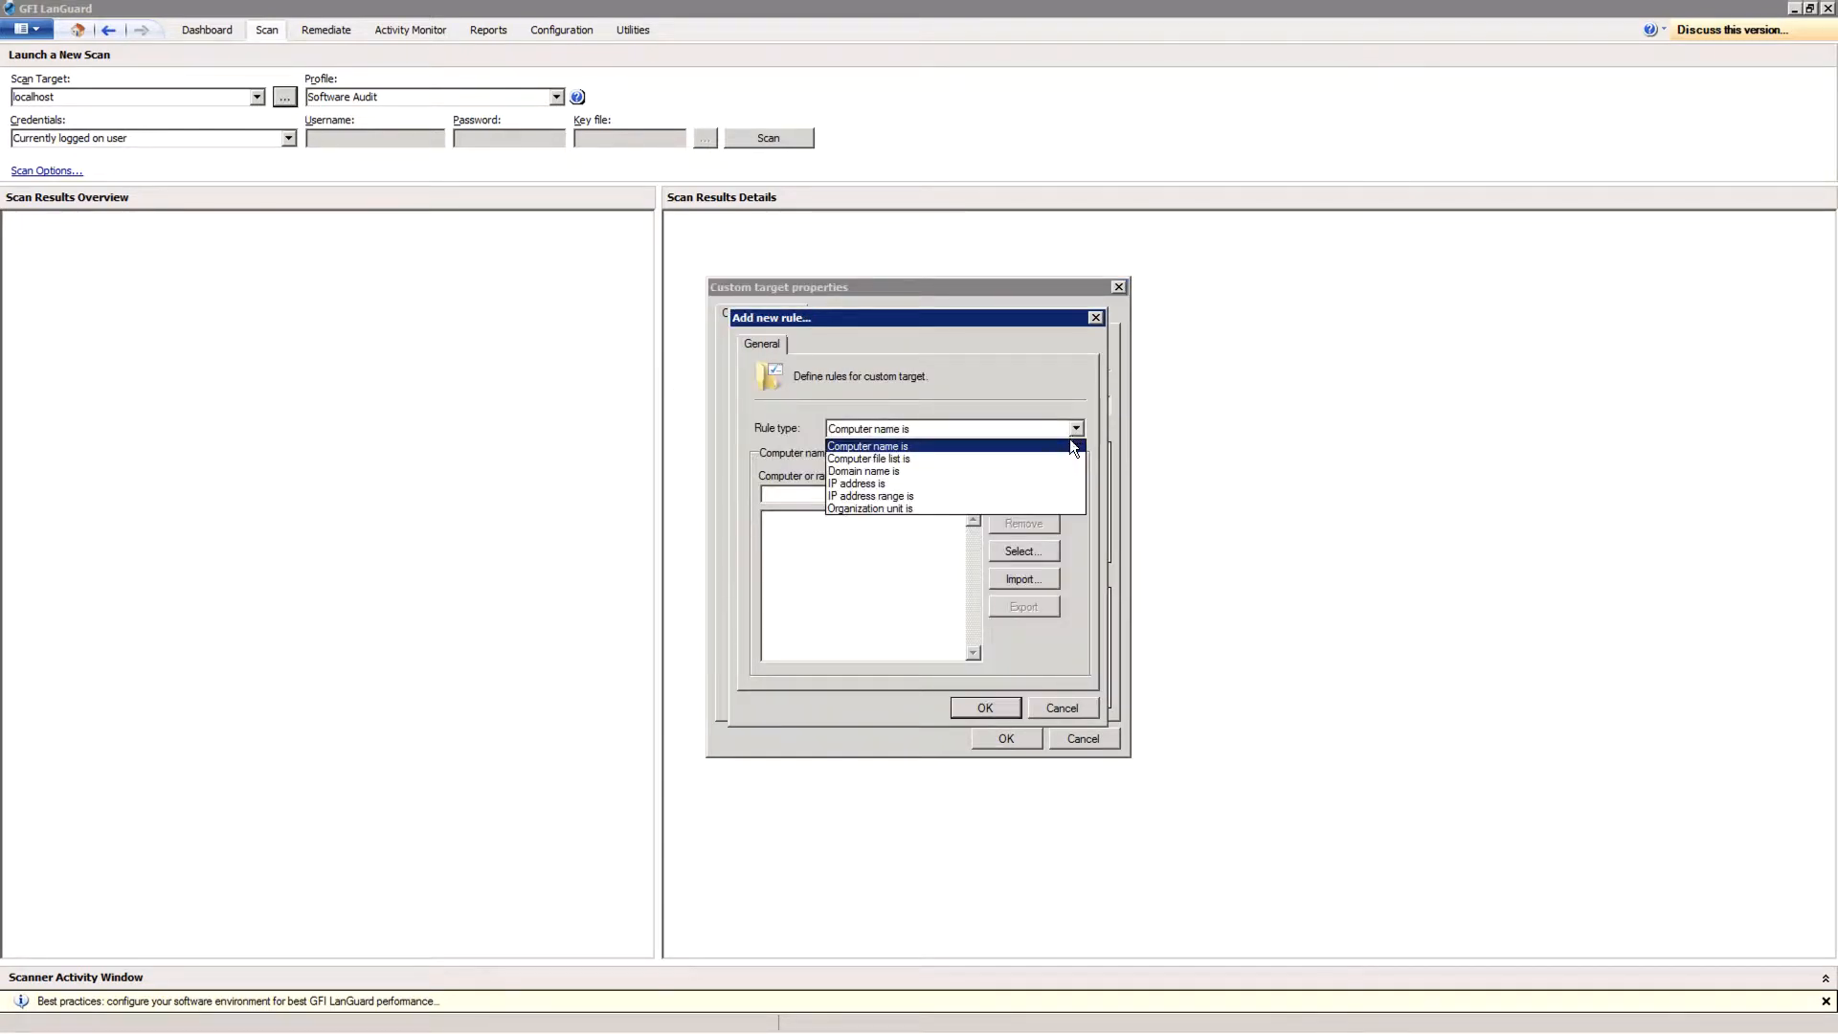
{"action": "mouse_move", "coordinate": [864, 471]}
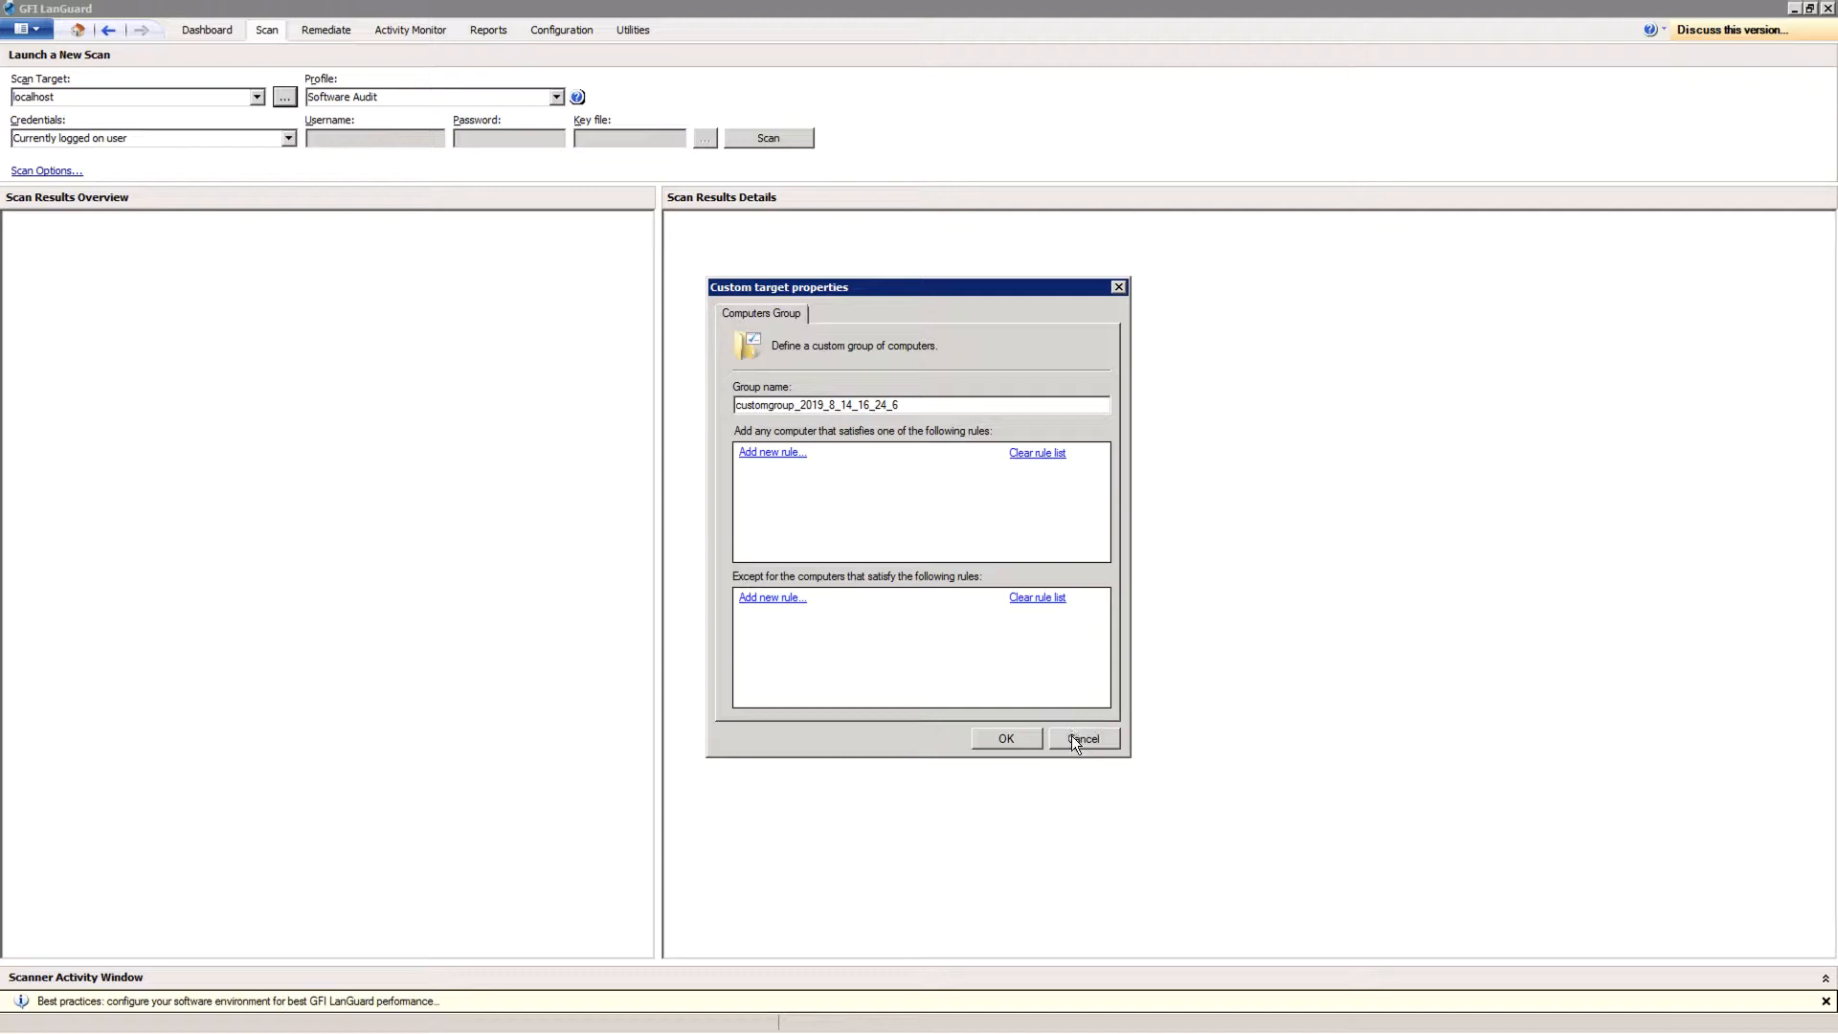
Step: Cancel the custom target and choose the Full Scan profile for the localhost scan
{"action": "left_click", "coordinate": [1082, 739]}
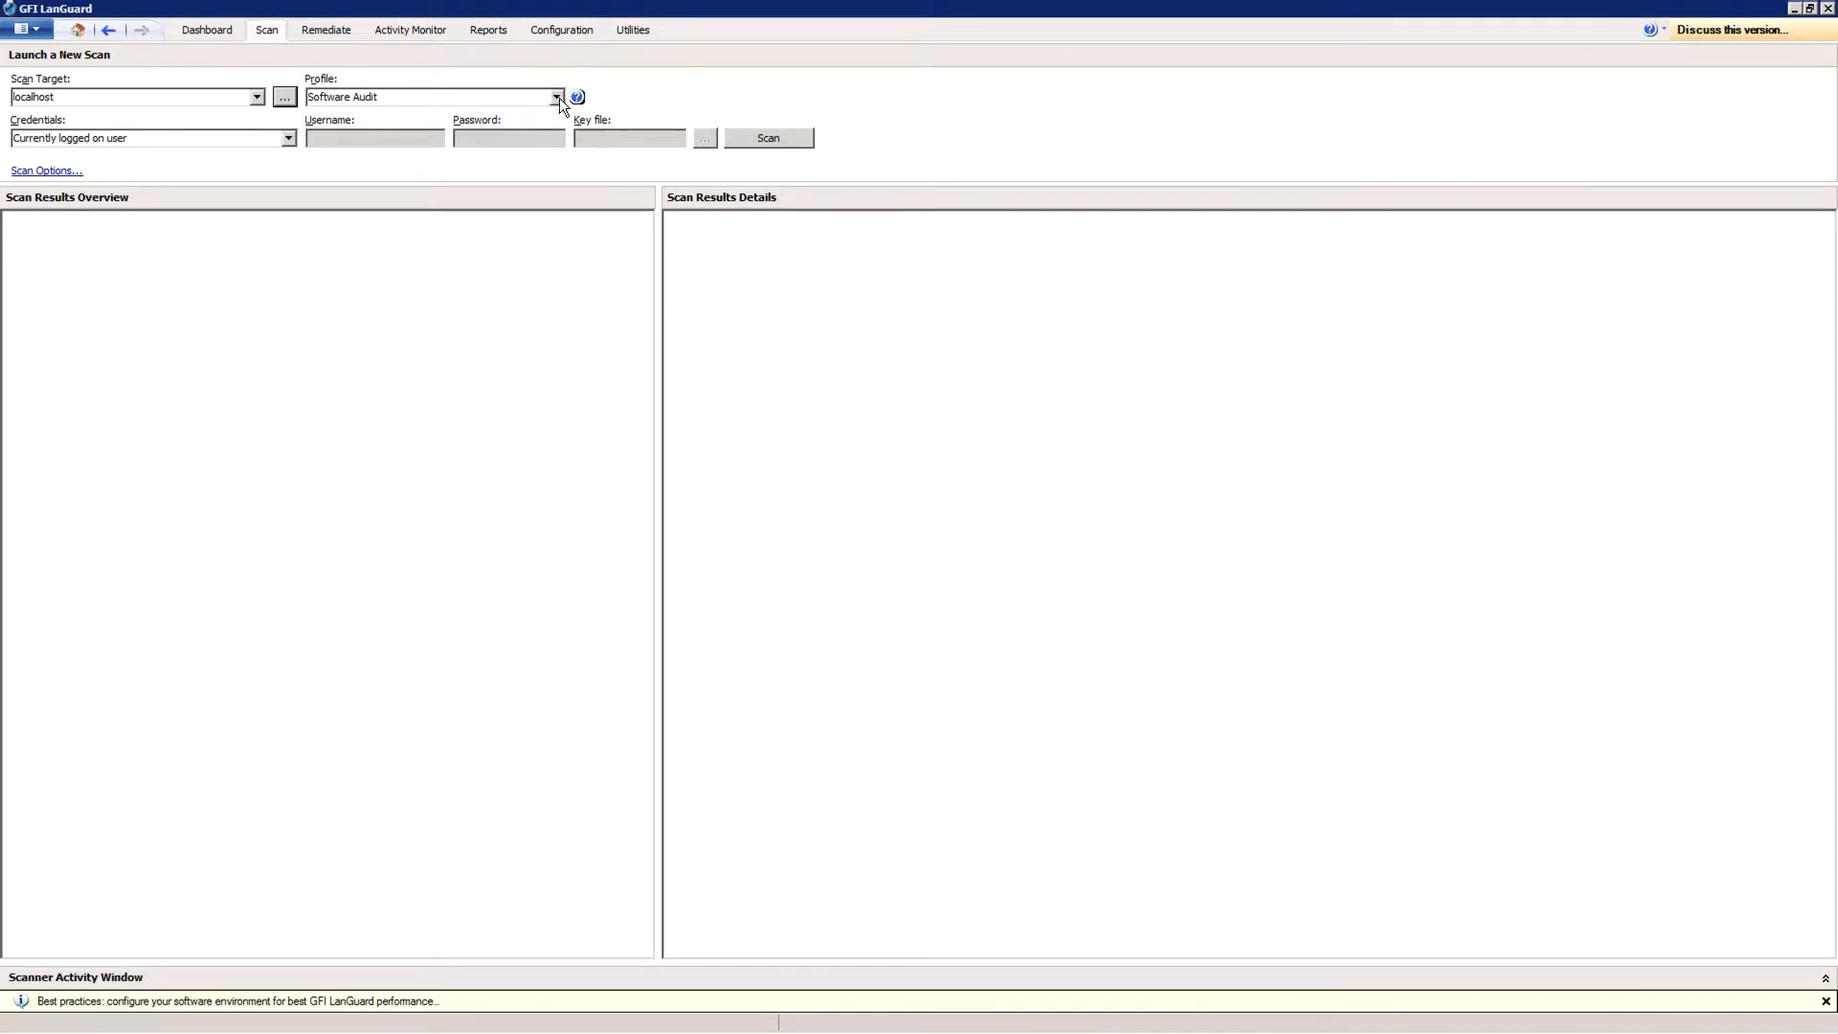
{"action": "left_click", "coordinate": [560, 96]}
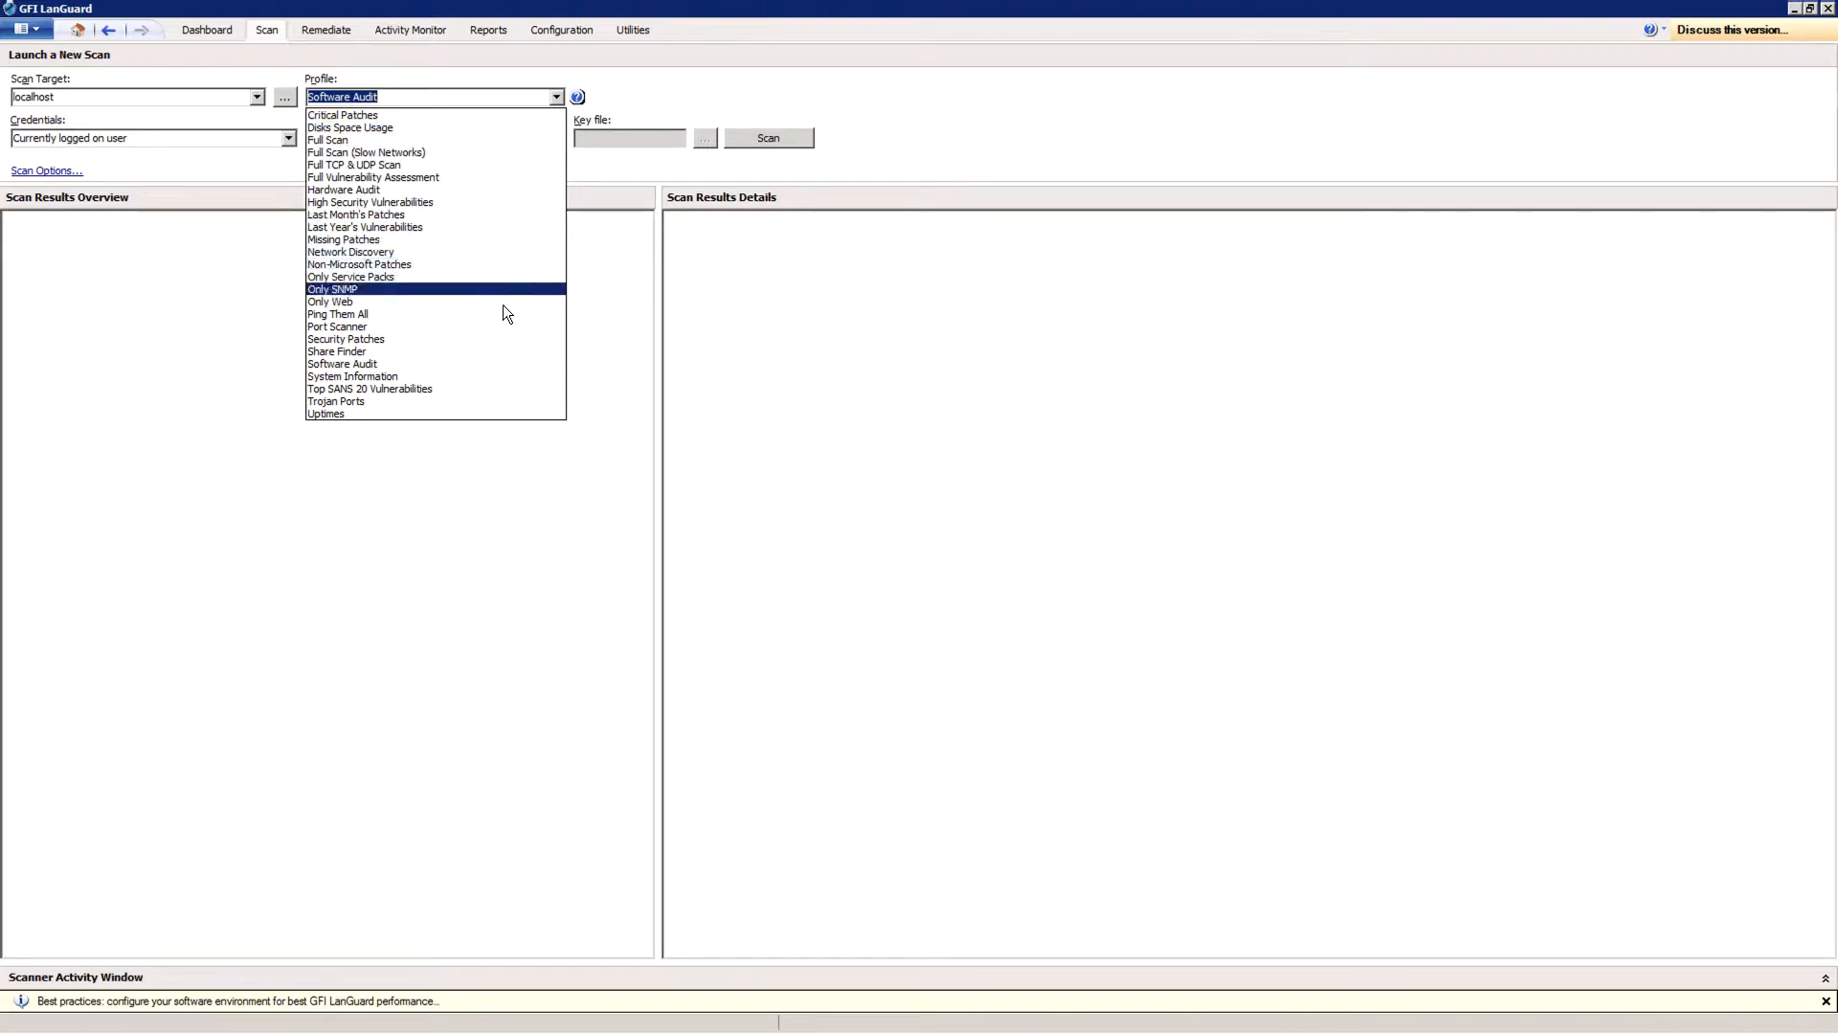
{"action": "mouse_move", "coordinate": [490, 364]}
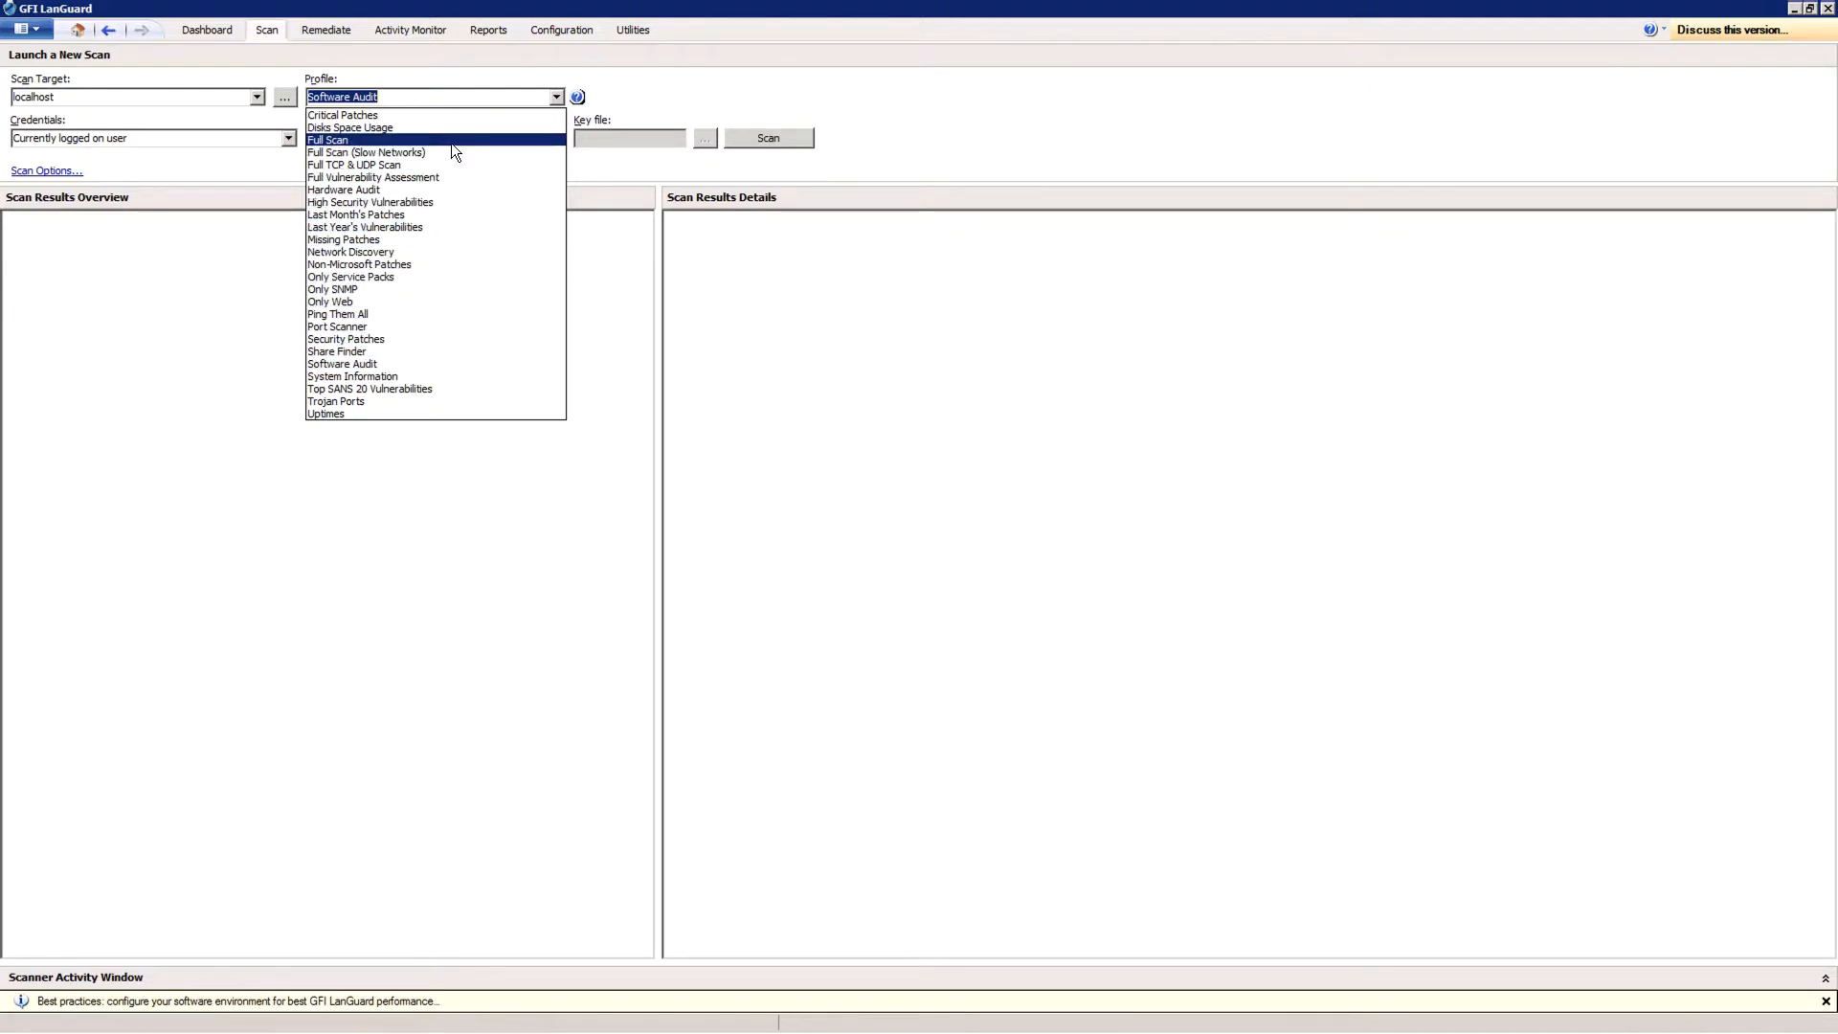
{"action": "left_click", "coordinate": [328, 140]}
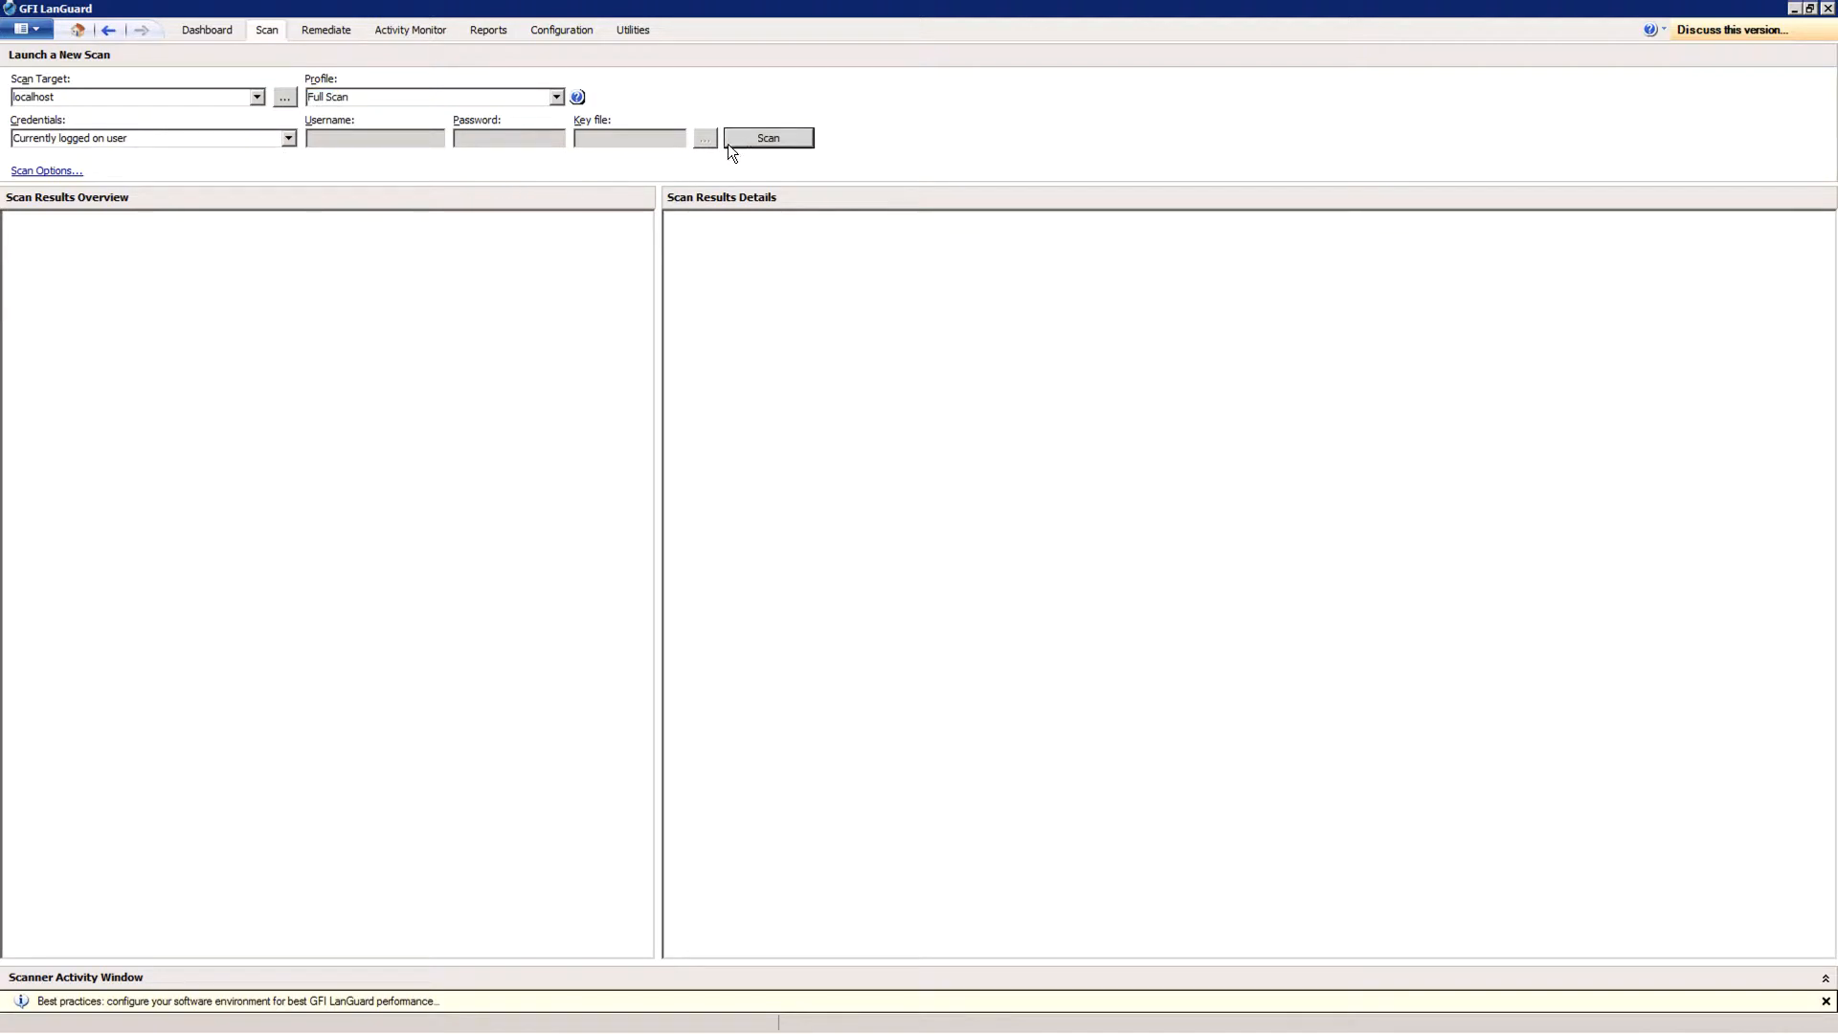
Step: Launch the Full Scan of localhost and switch to the Scheduled Scans list under Configuration
{"action": "left_click", "coordinate": [768, 138]}
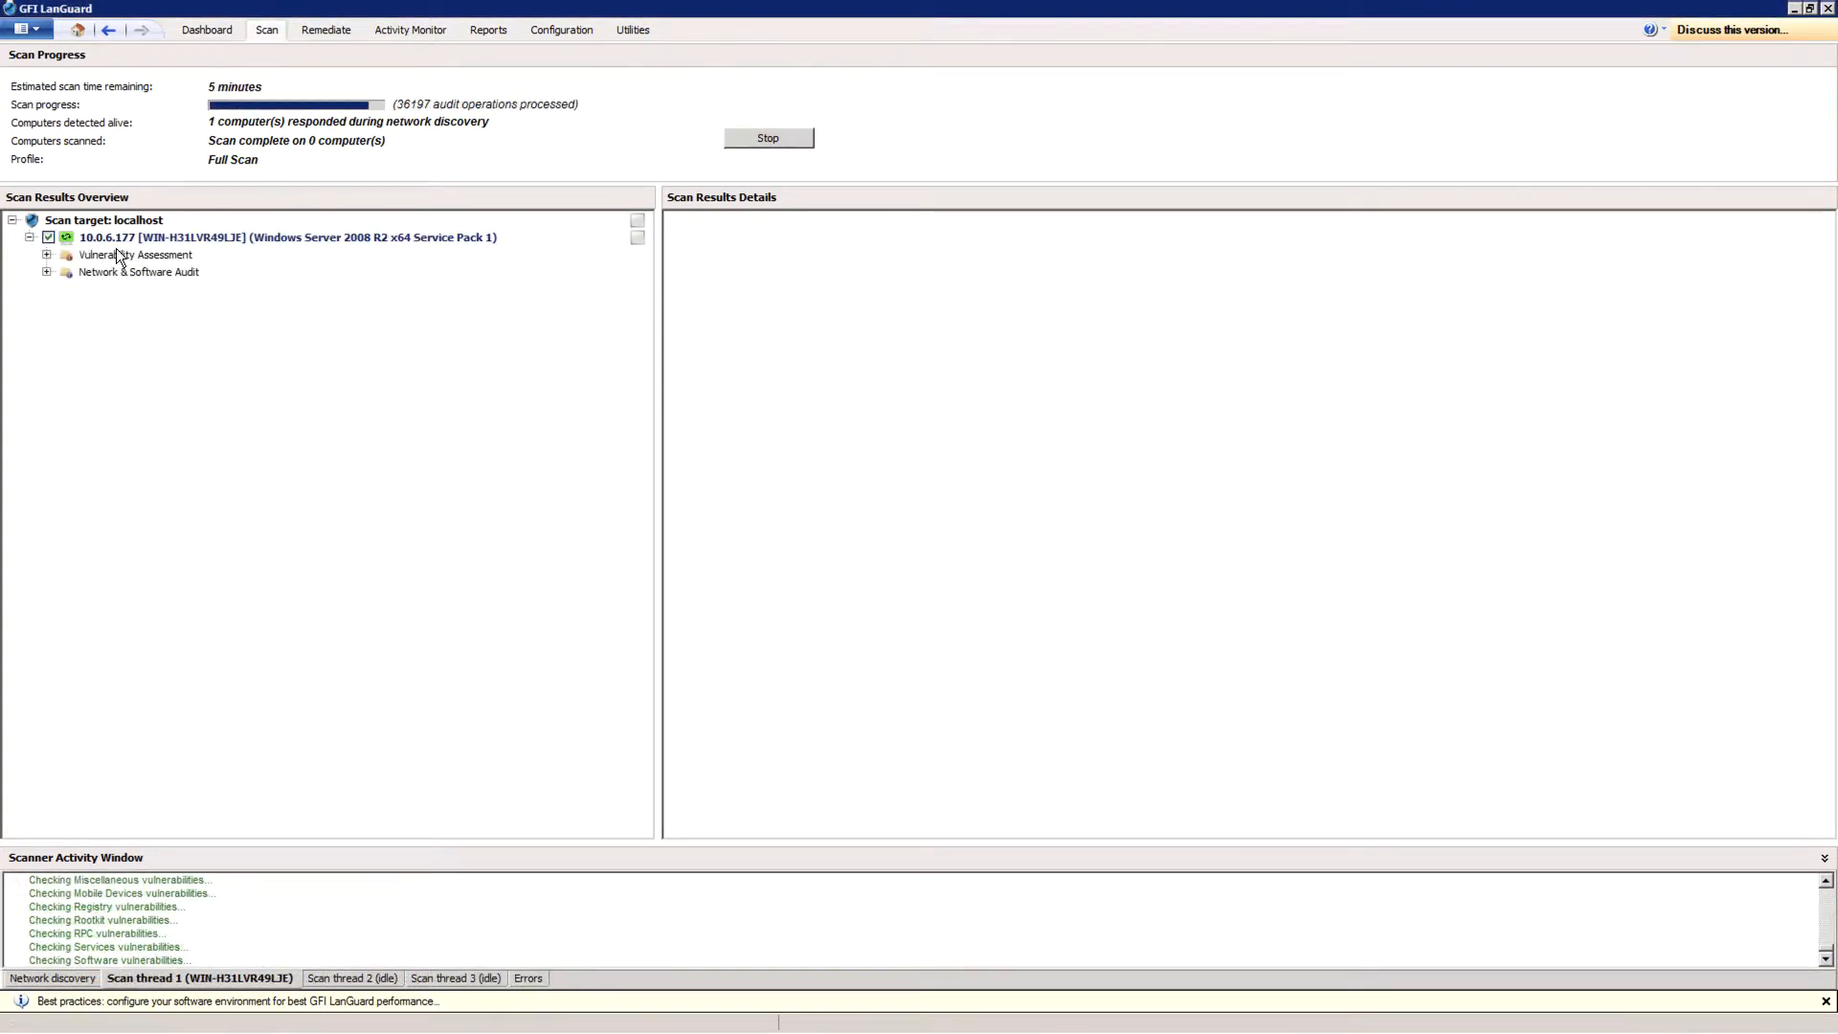
{"action": "left_click", "coordinate": [561, 30]}
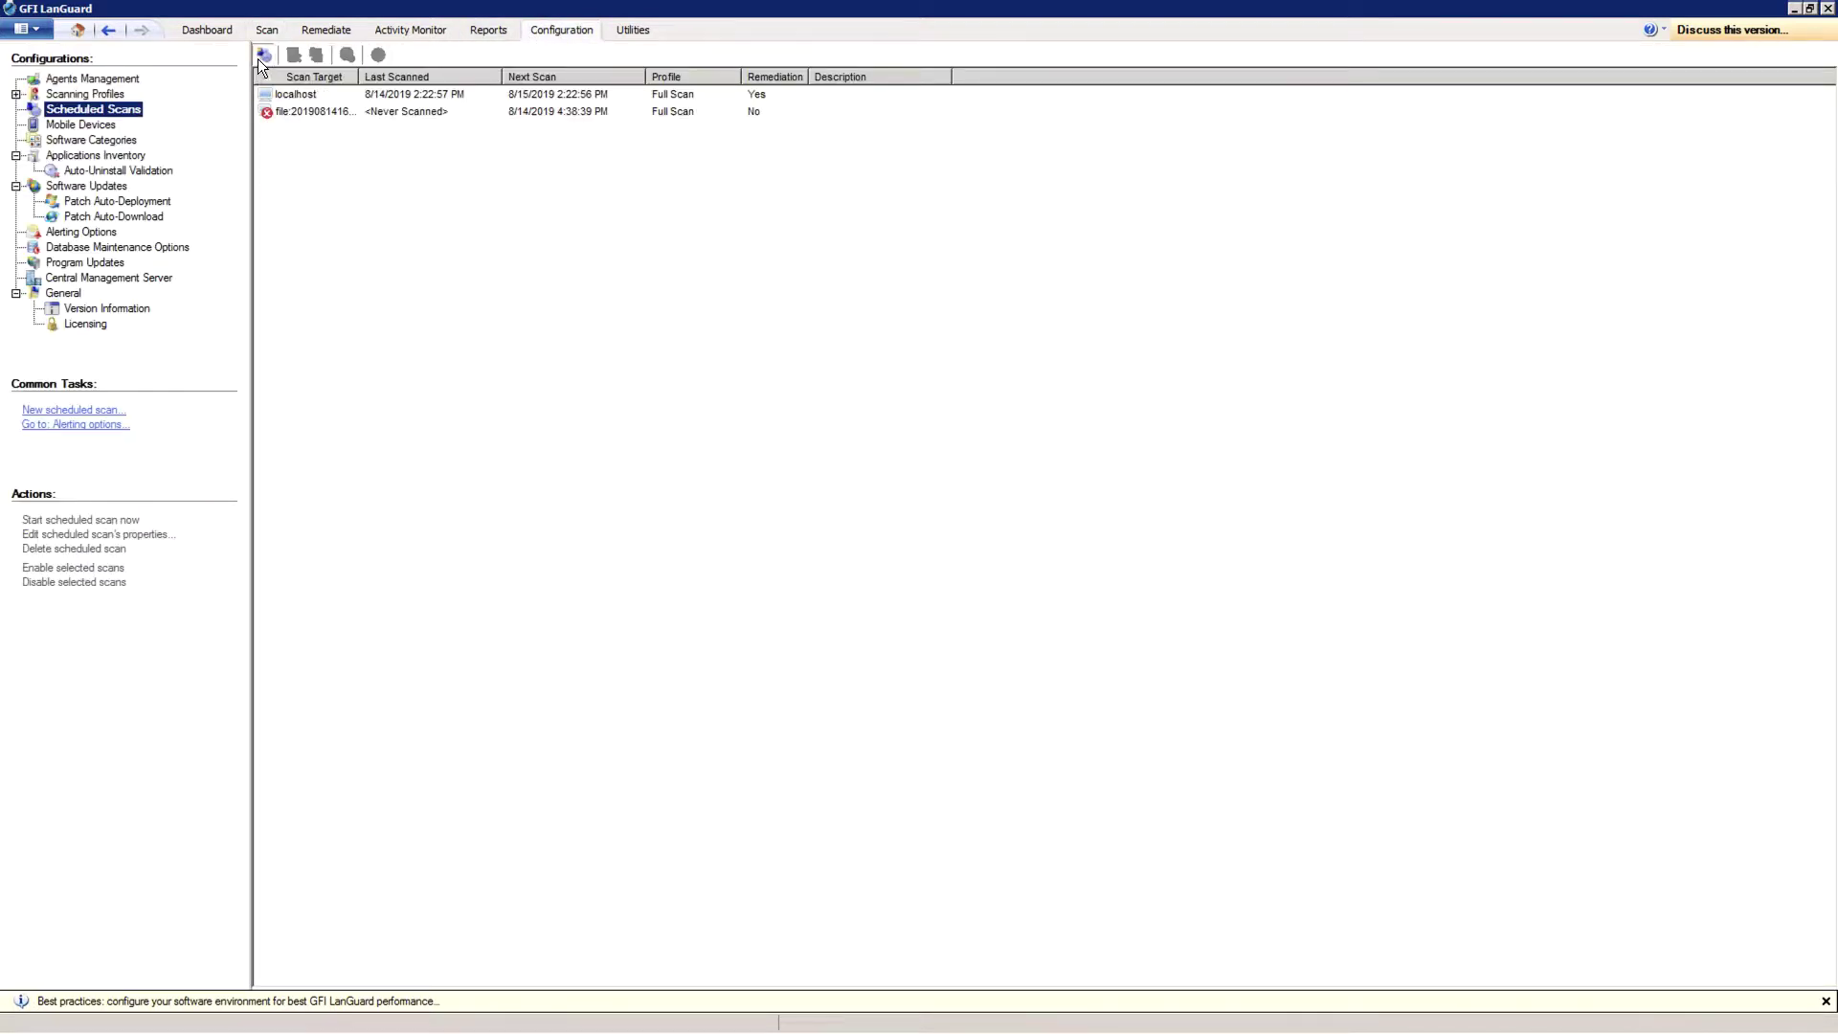
Step: Create a scheduled scan targeting the SUPPORT domain, recurring weekly on Monday
{"action": "left_click", "coordinate": [261, 54]}
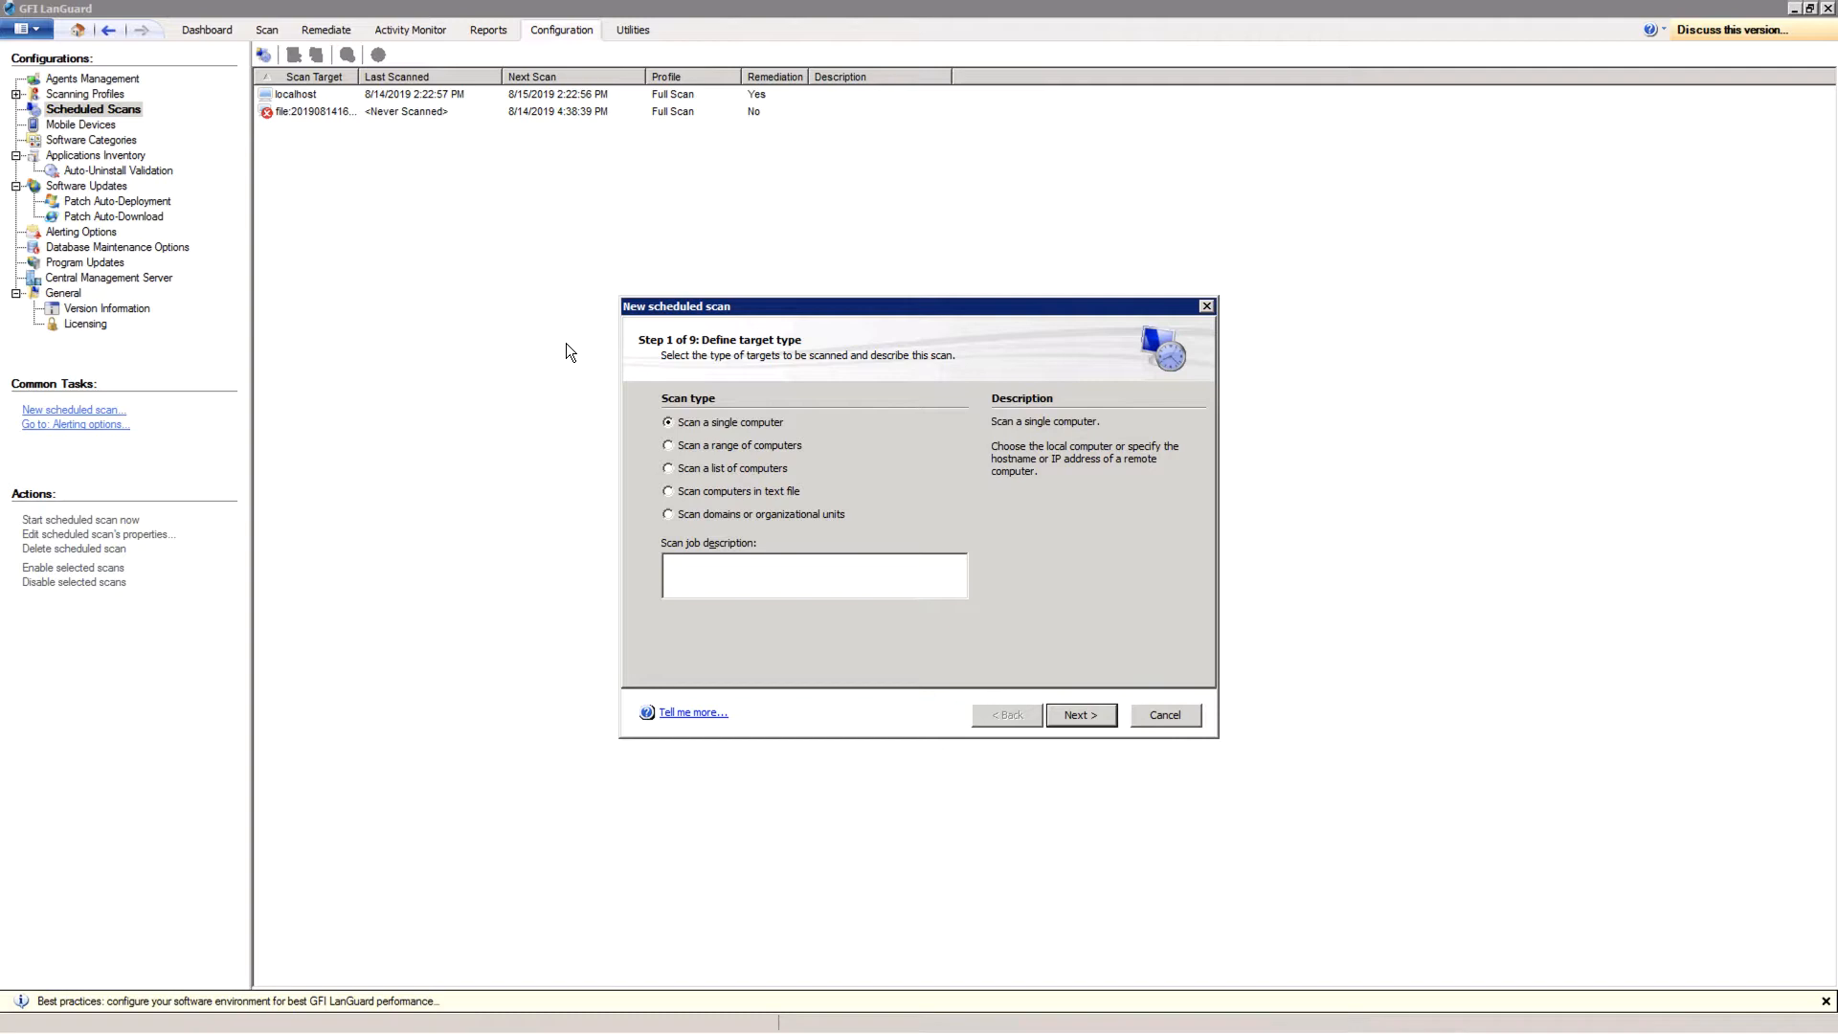
{"action": "mouse_move", "coordinate": [712, 521]}
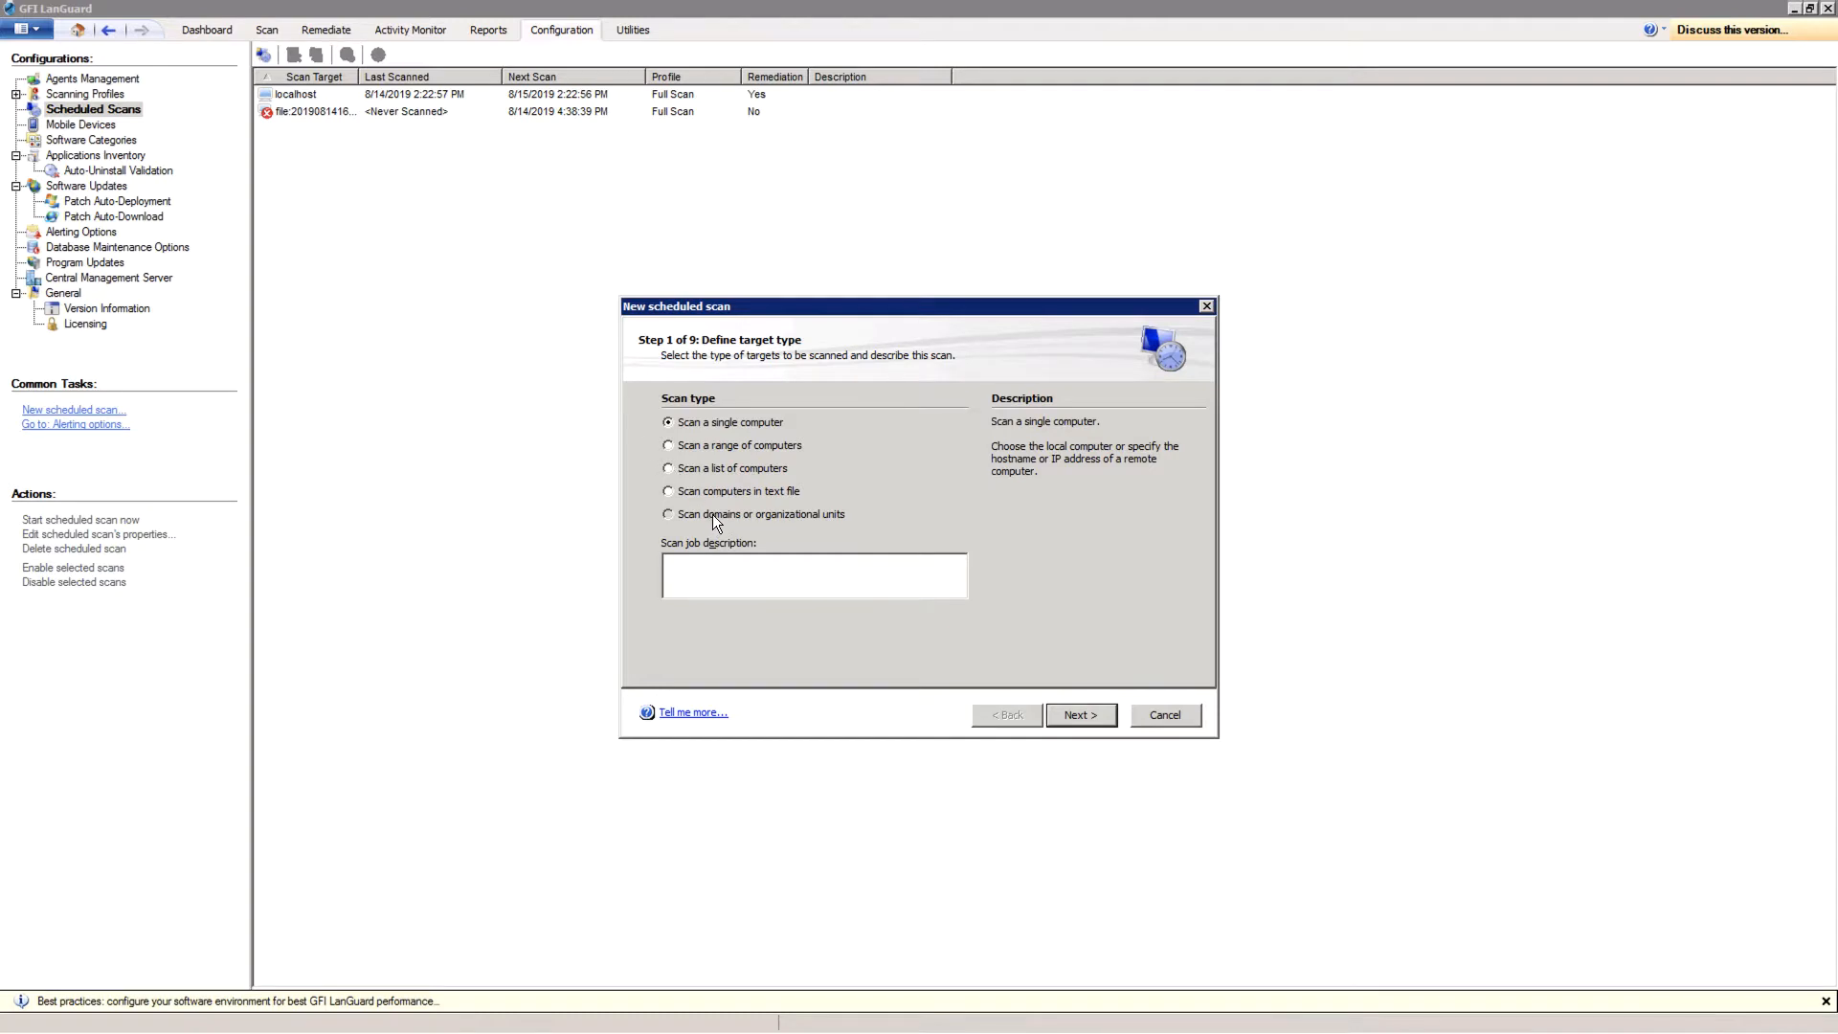
{"action": "left_click", "coordinate": [666, 513]}
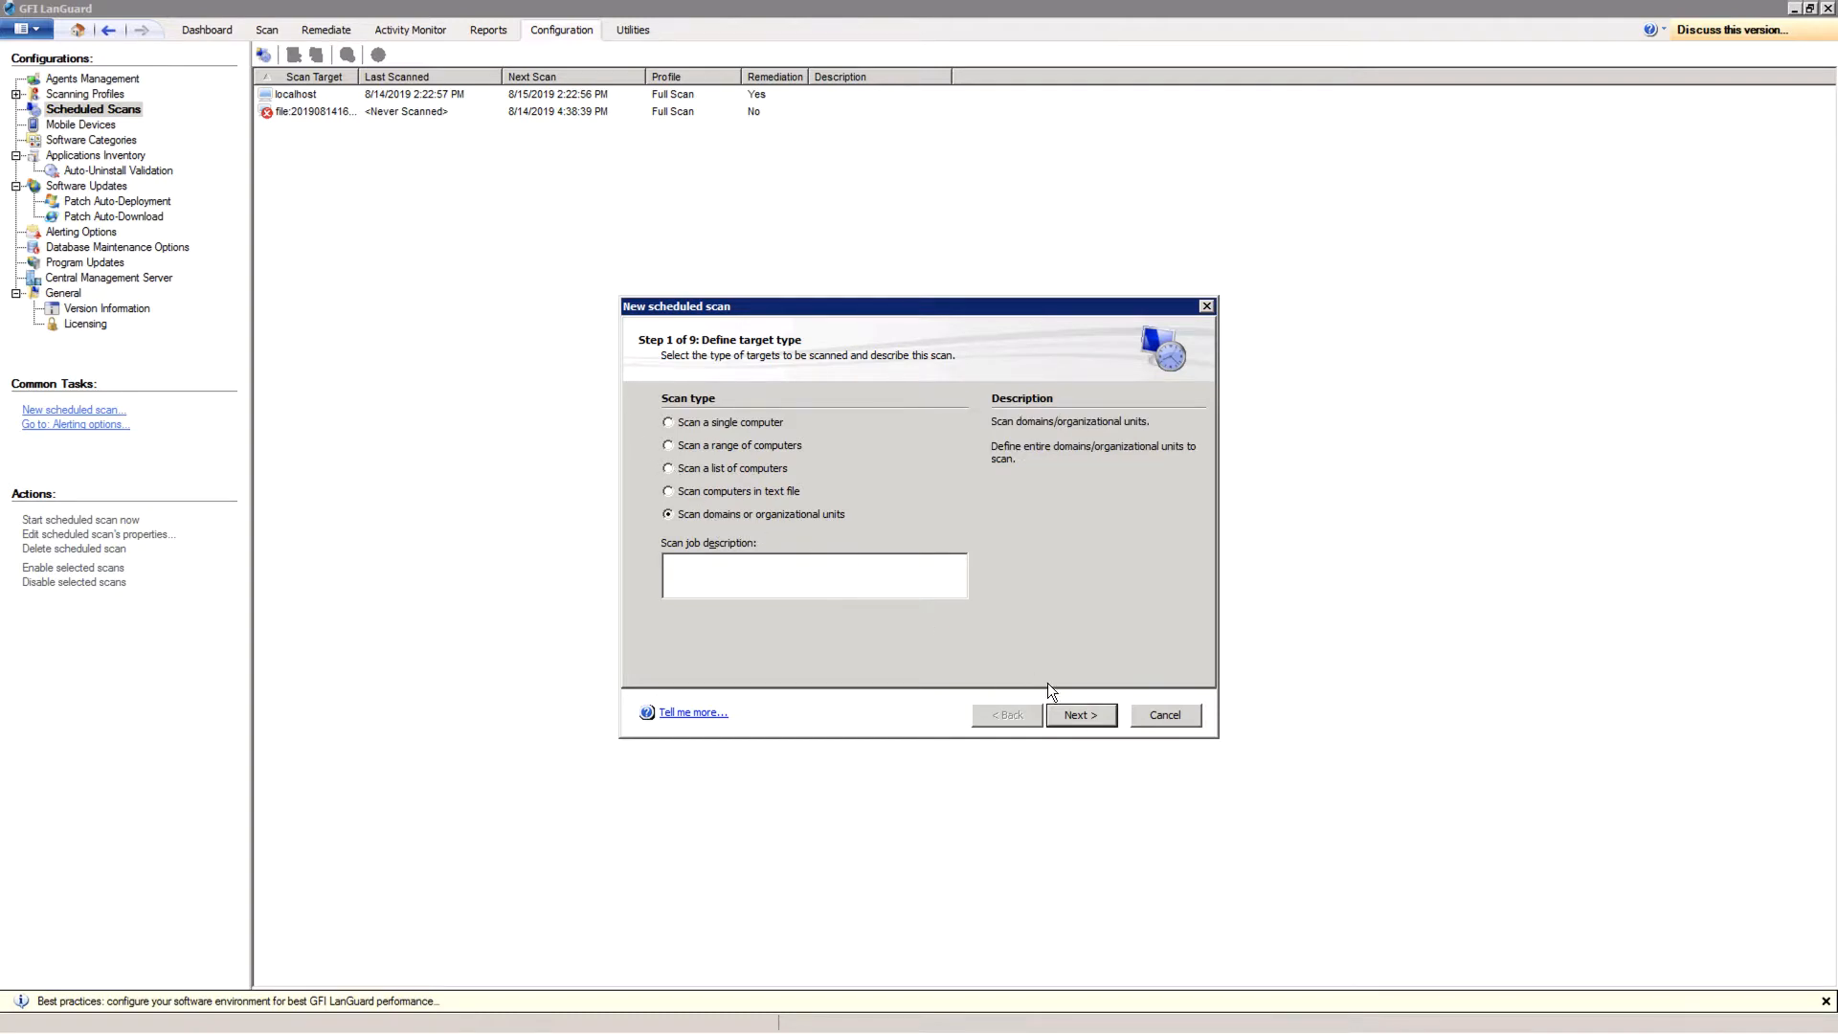
{"action": "left_click", "coordinate": [1080, 717]}
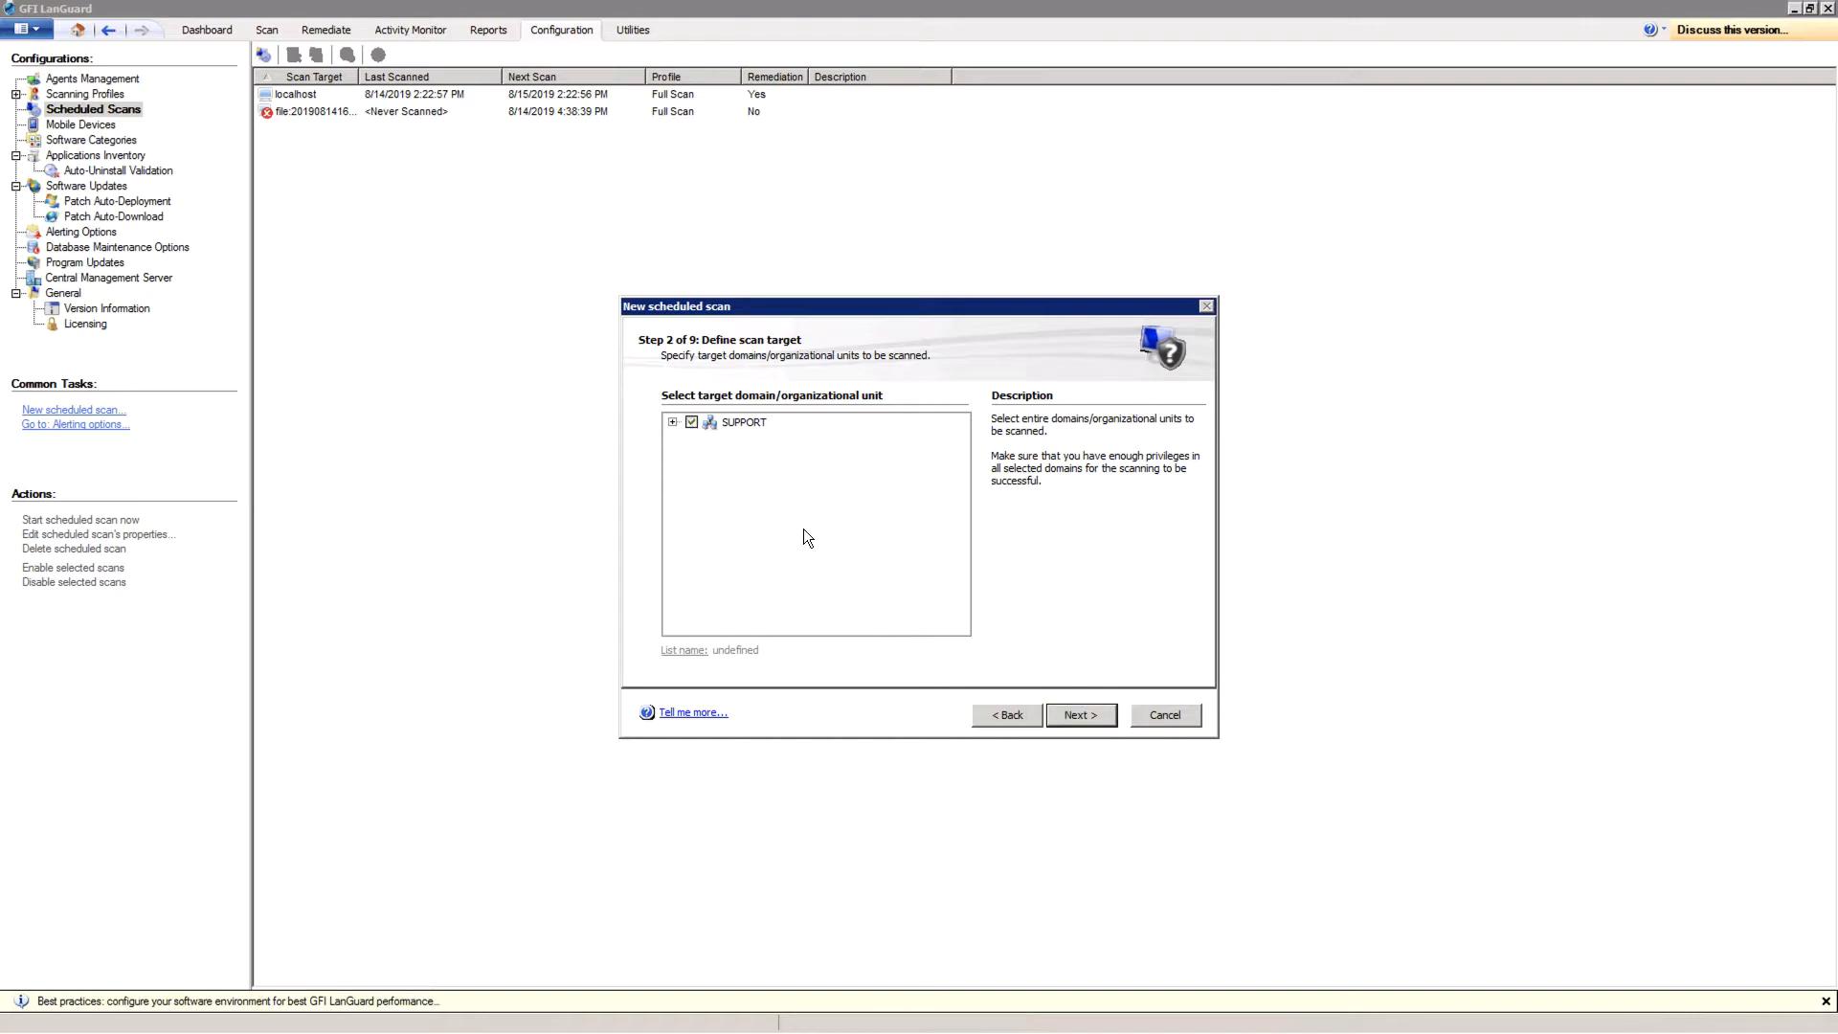
{"action": "left_click", "coordinate": [1080, 715]}
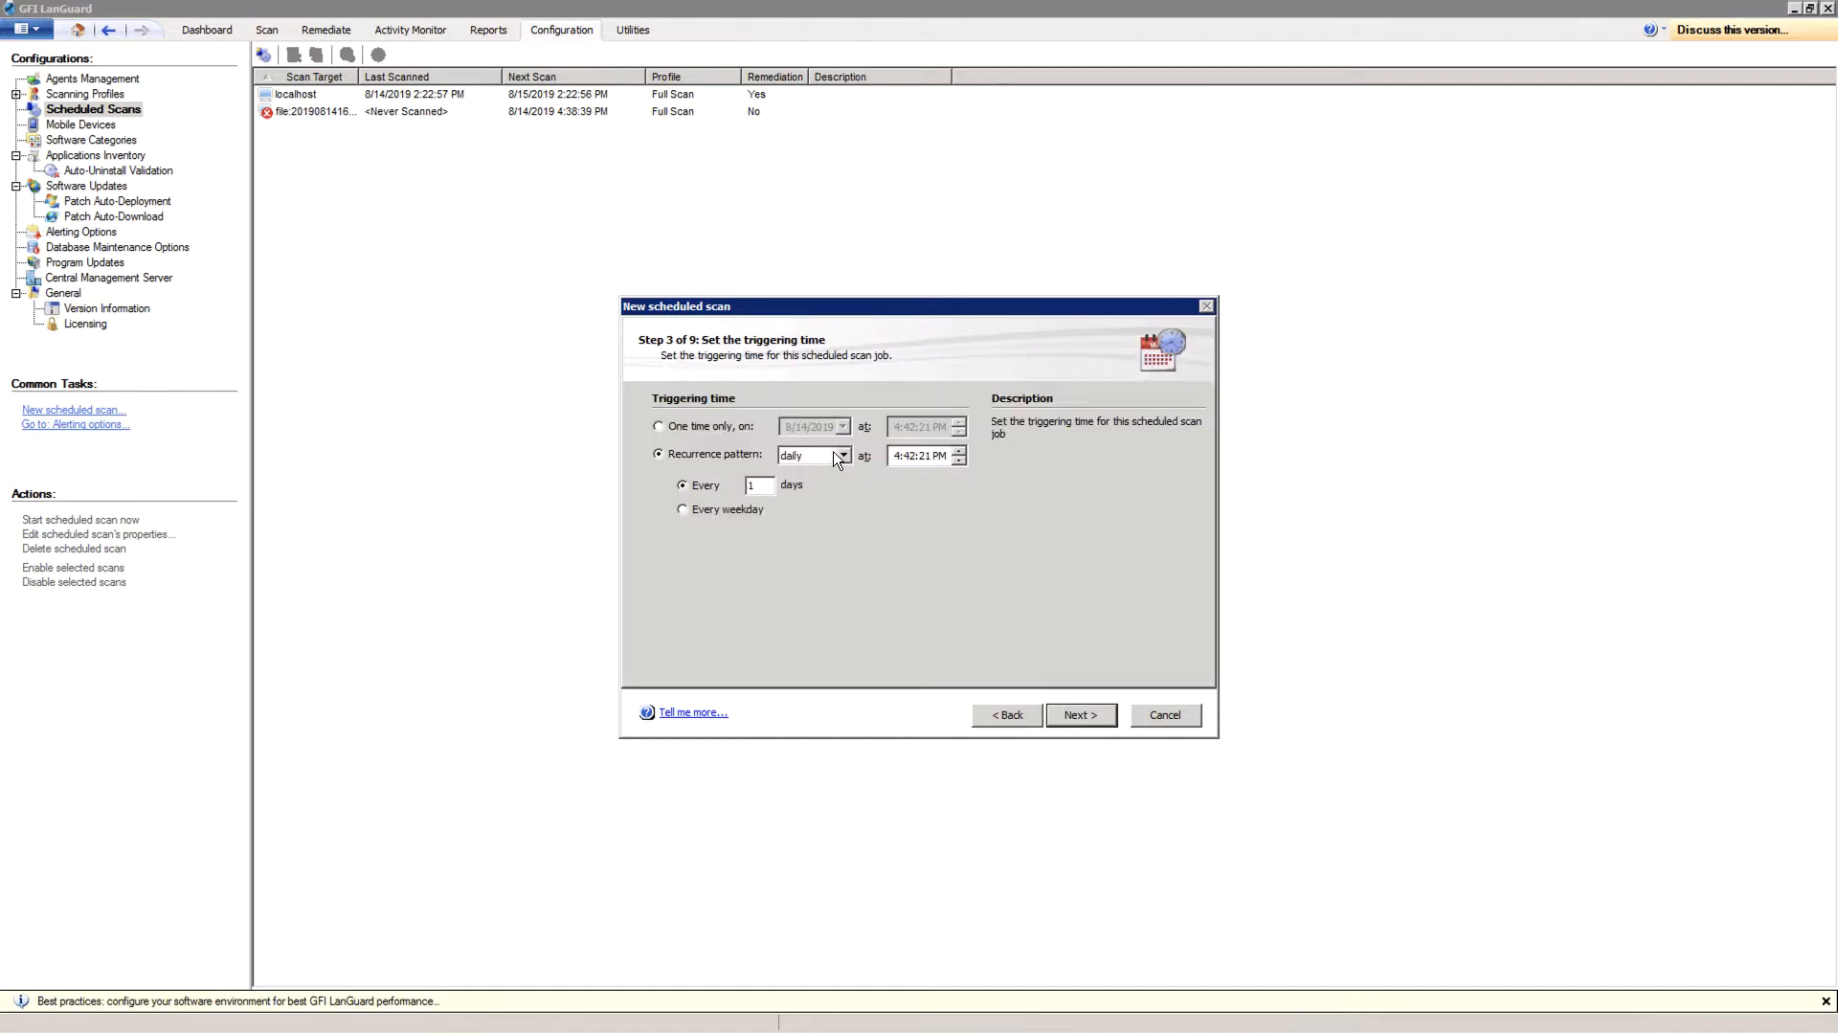
{"action": "left_click", "coordinate": [842, 456]}
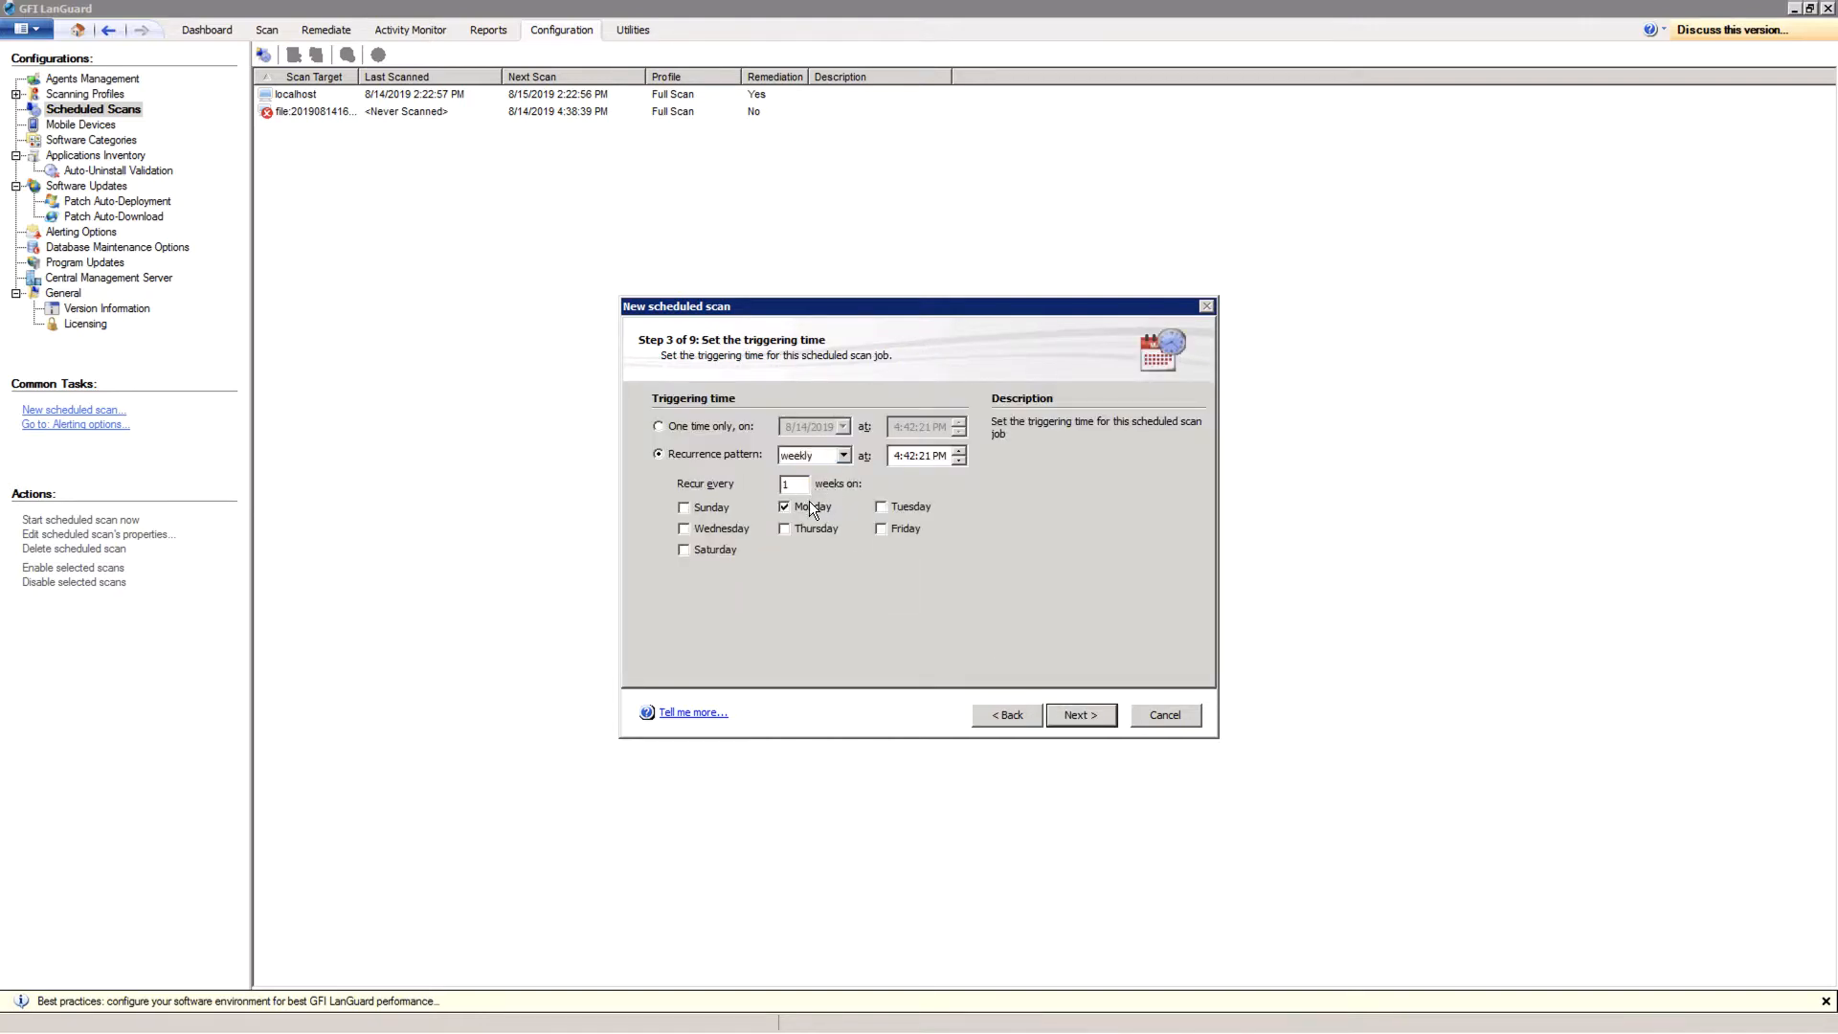
{"action": "left_click", "coordinate": [1080, 717]}
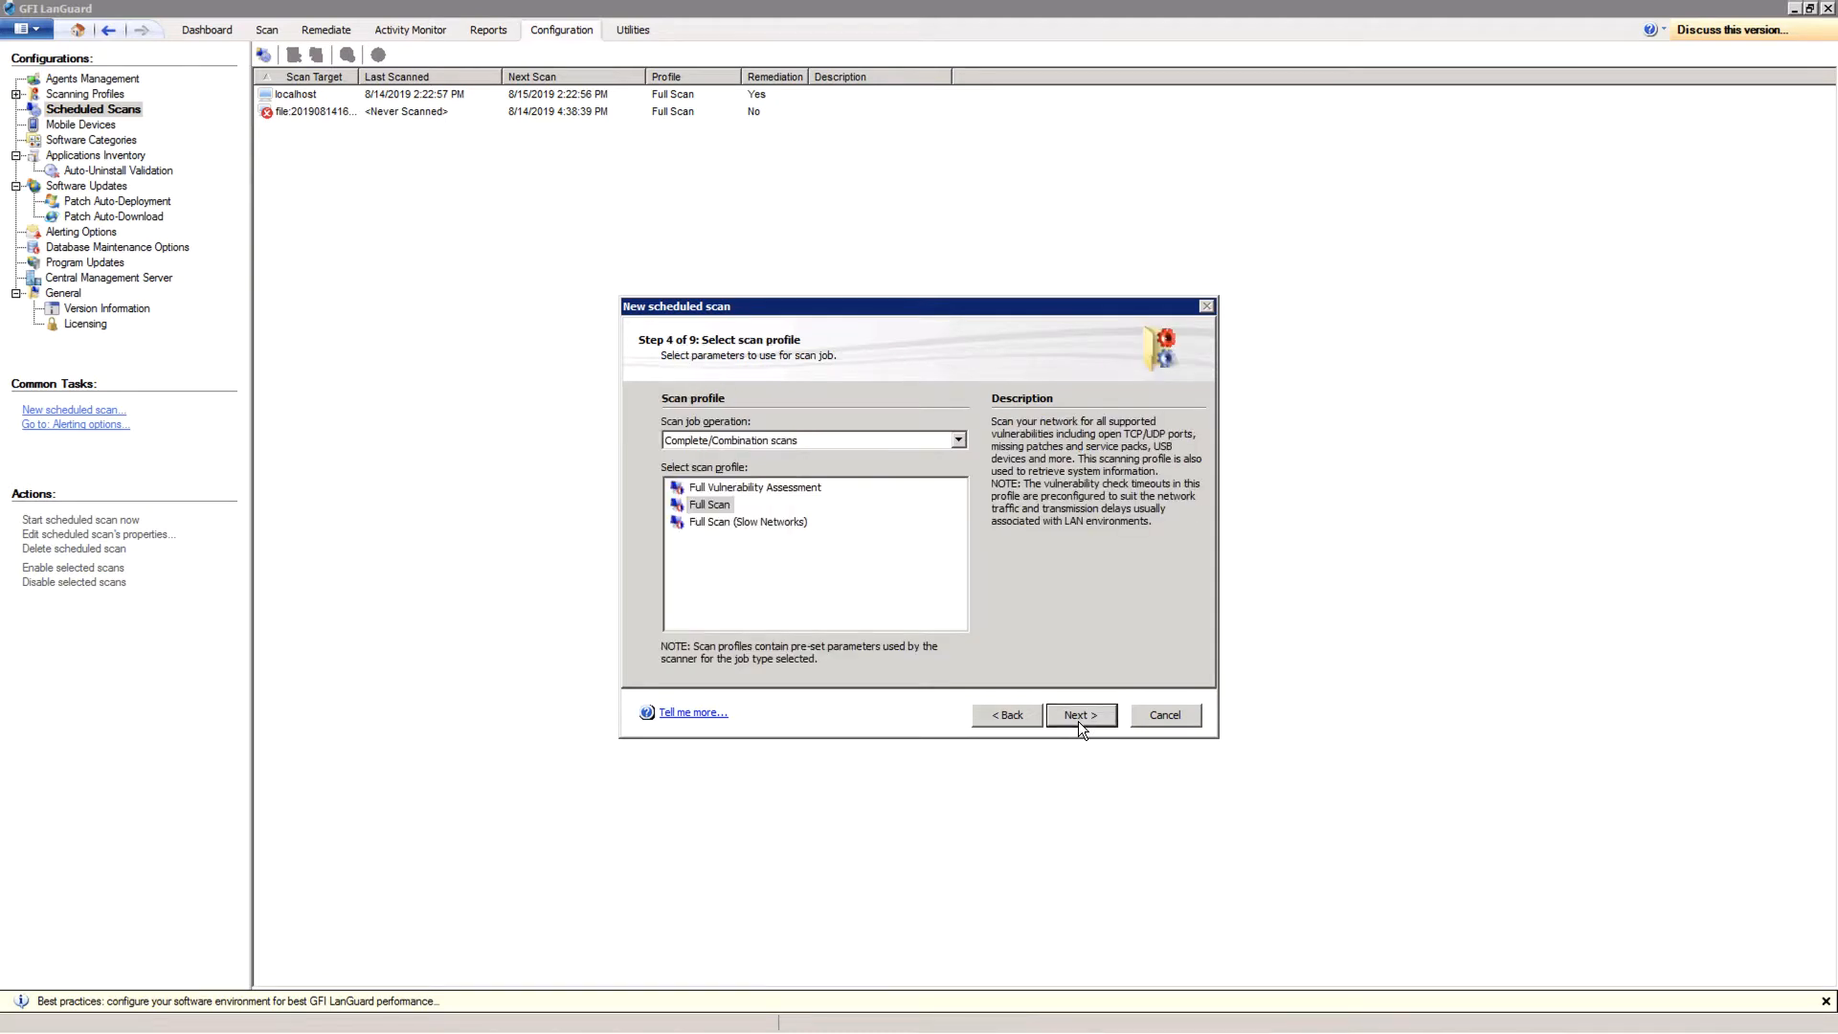
Step: Keep Full Scan, default credentials, power saving, auto-remediation and reporting settings, and finish the schedule
{"action": "left_click", "coordinate": [1080, 717]}
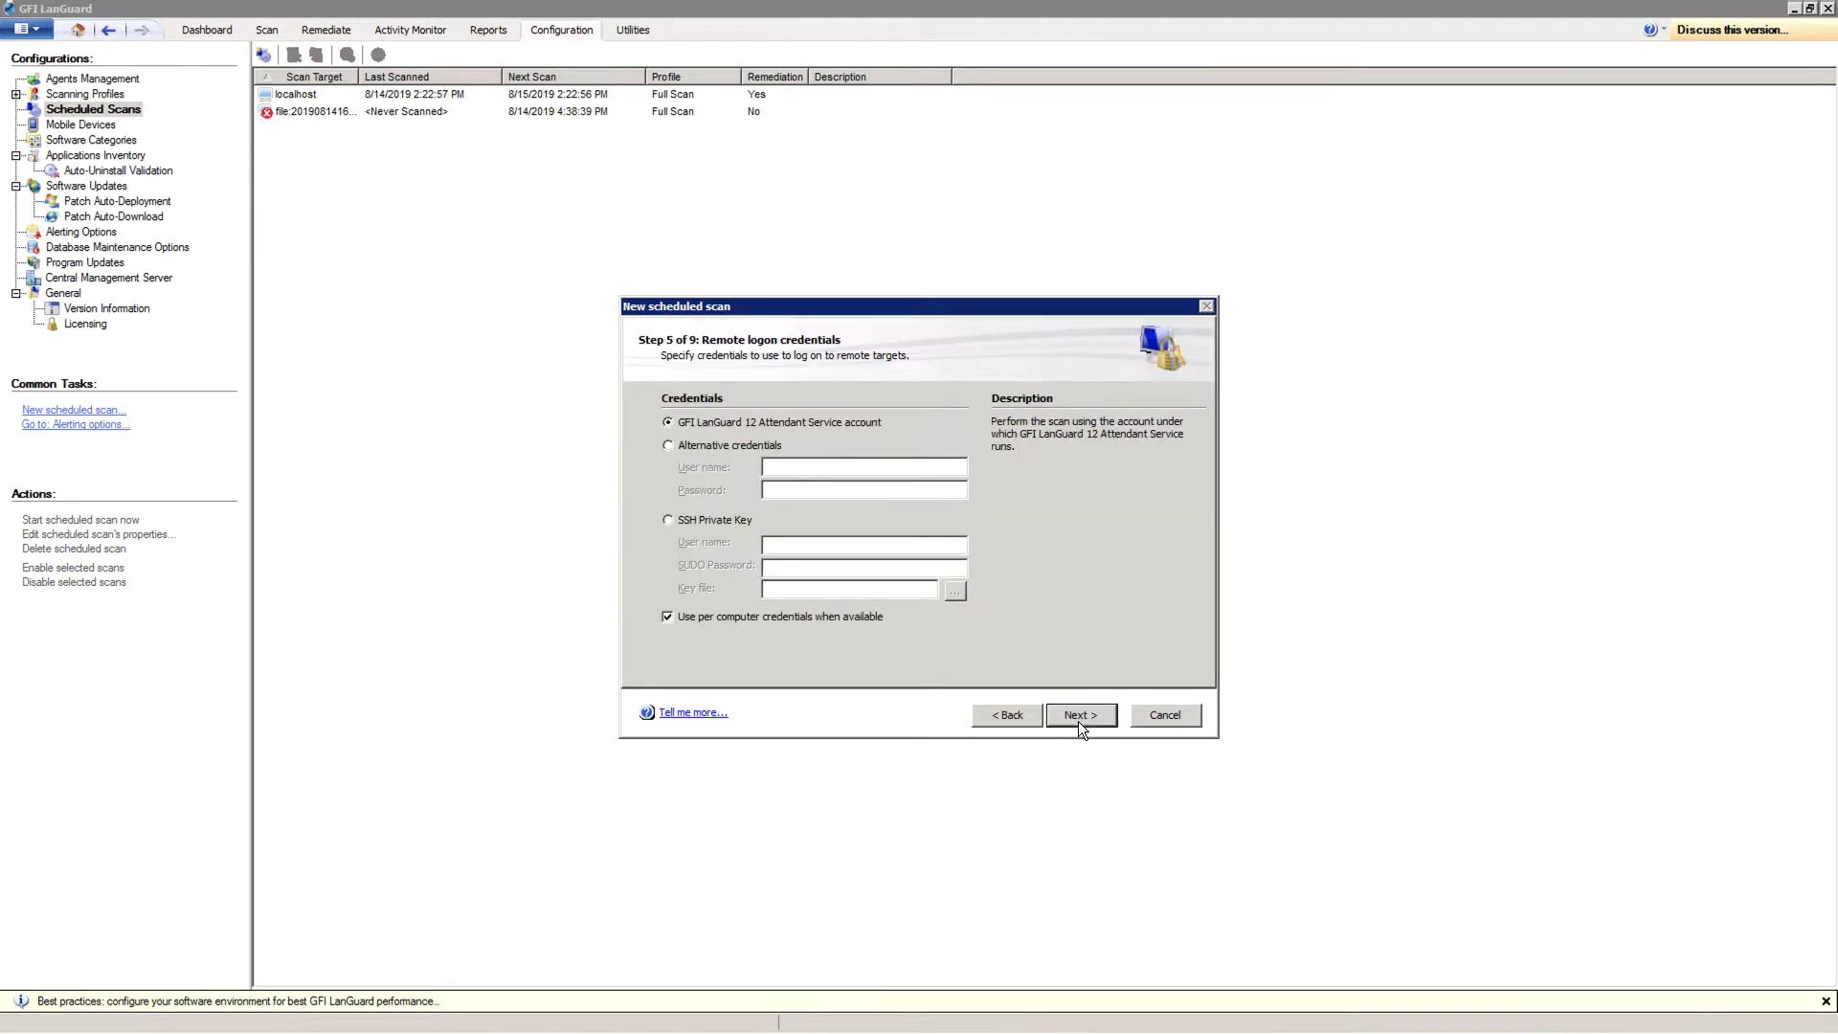
{"action": "left_click", "coordinate": [1080, 715]}
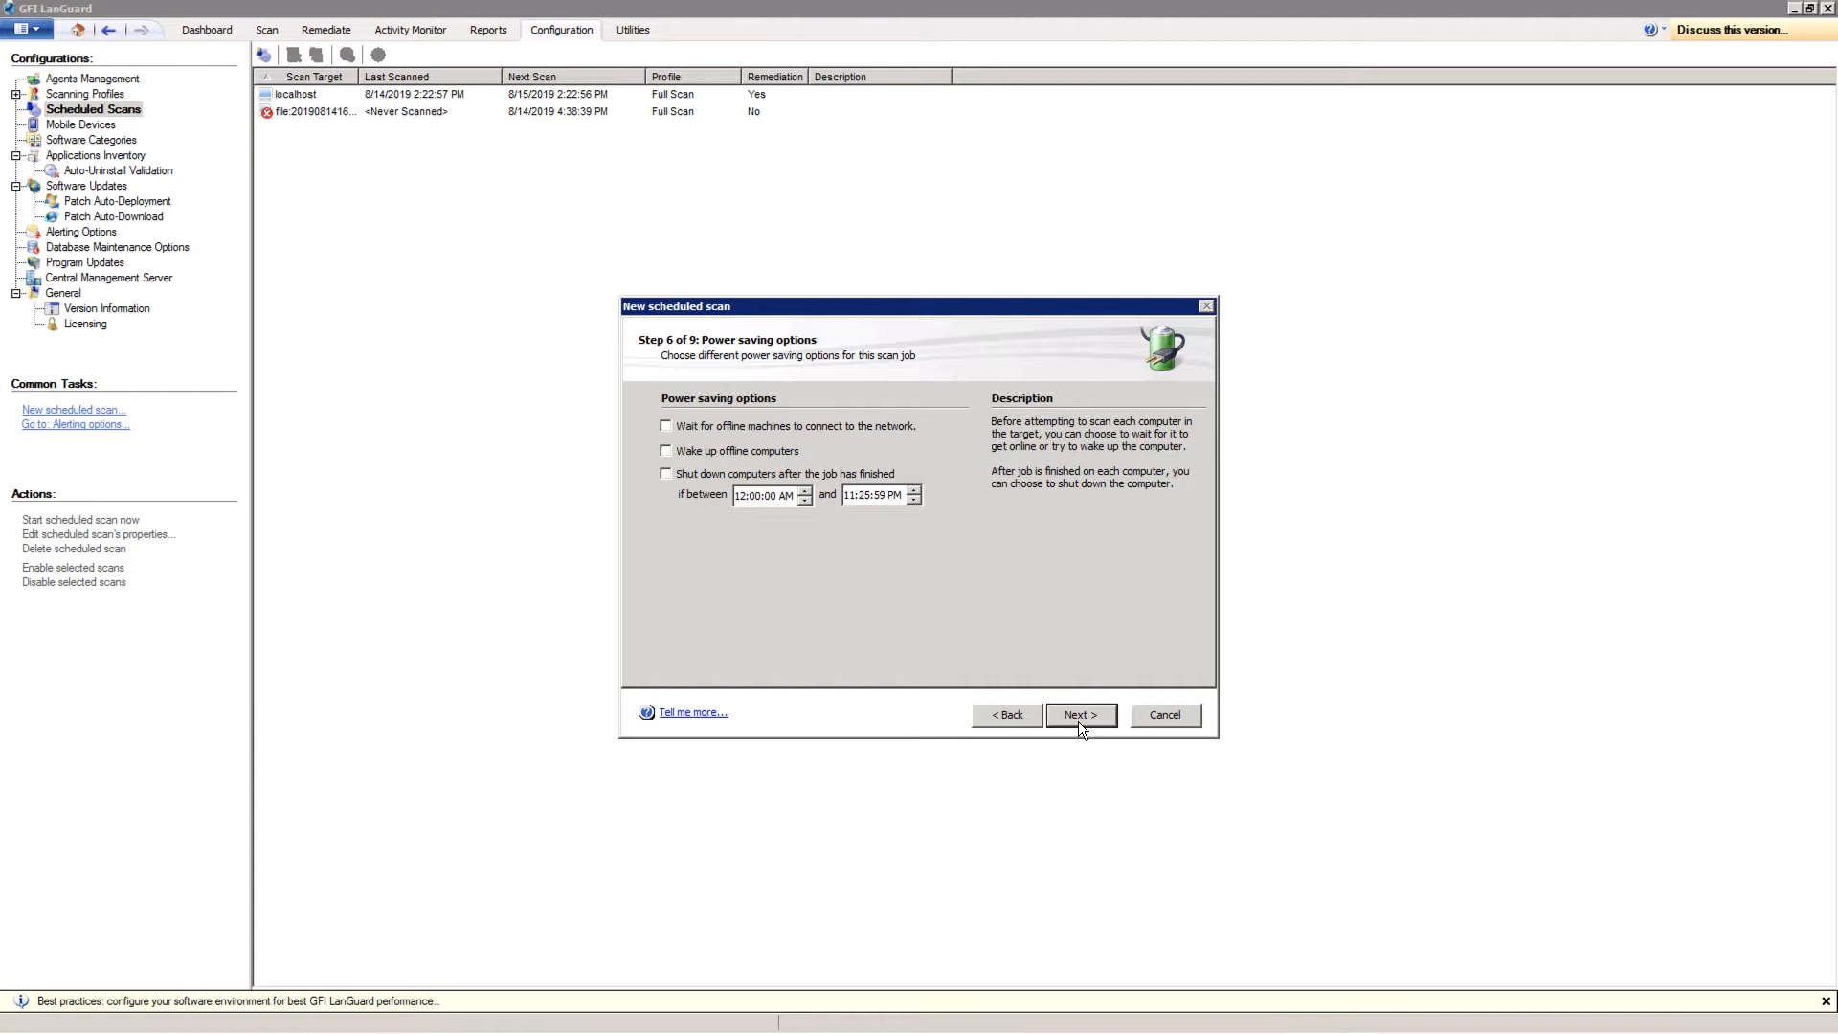
{"action": "left_click", "coordinate": [1080, 714]}
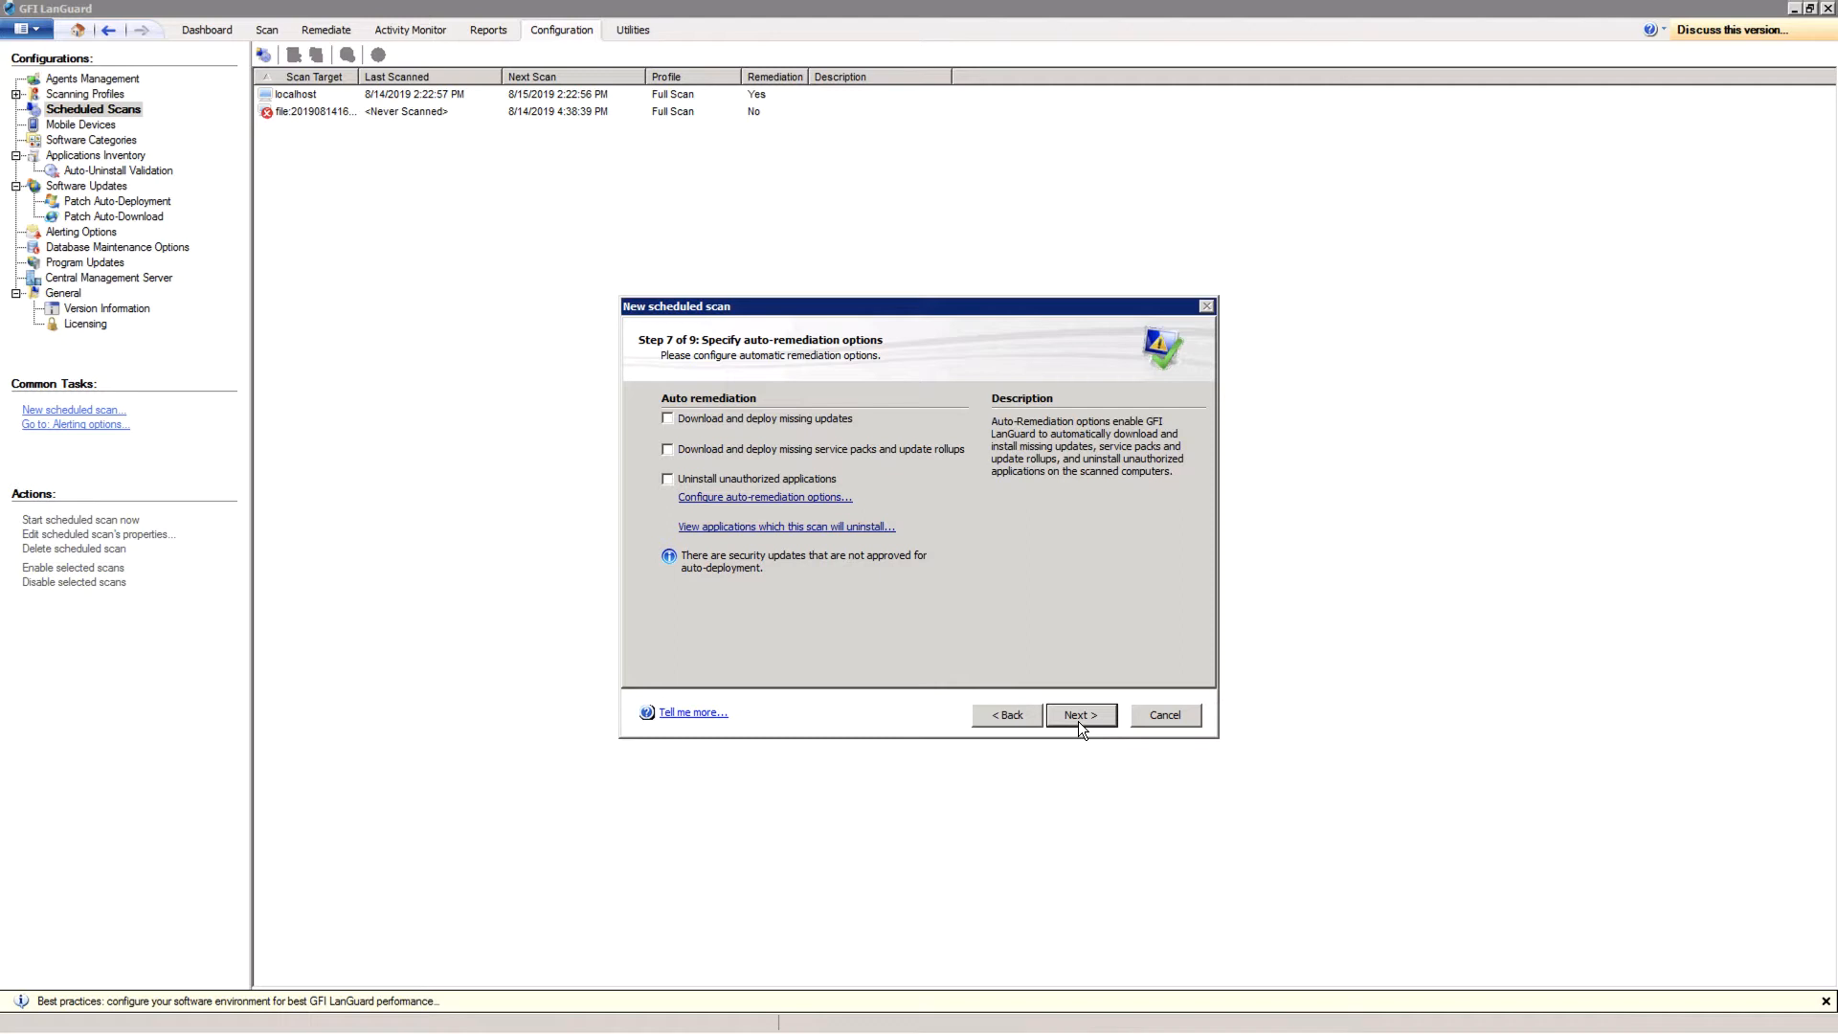
{"action": "left_click", "coordinate": [1080, 716]}
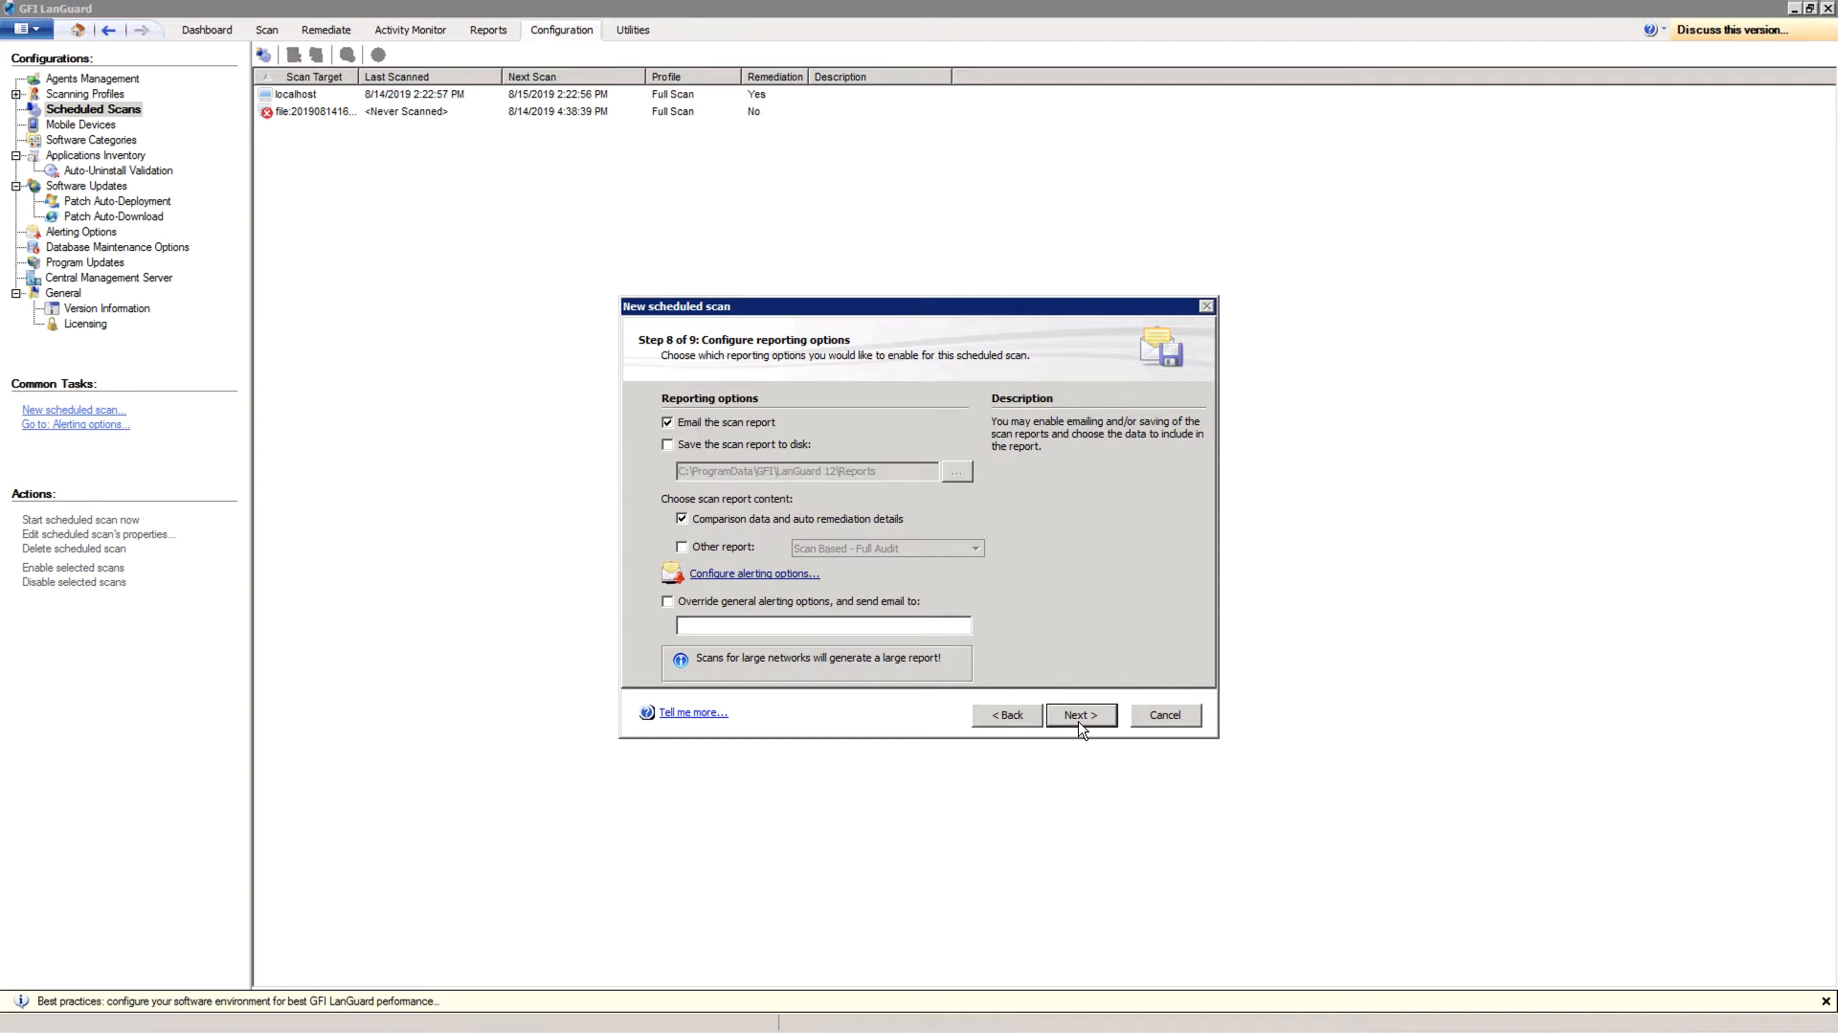
{"action": "left_click", "coordinate": [1080, 715]}
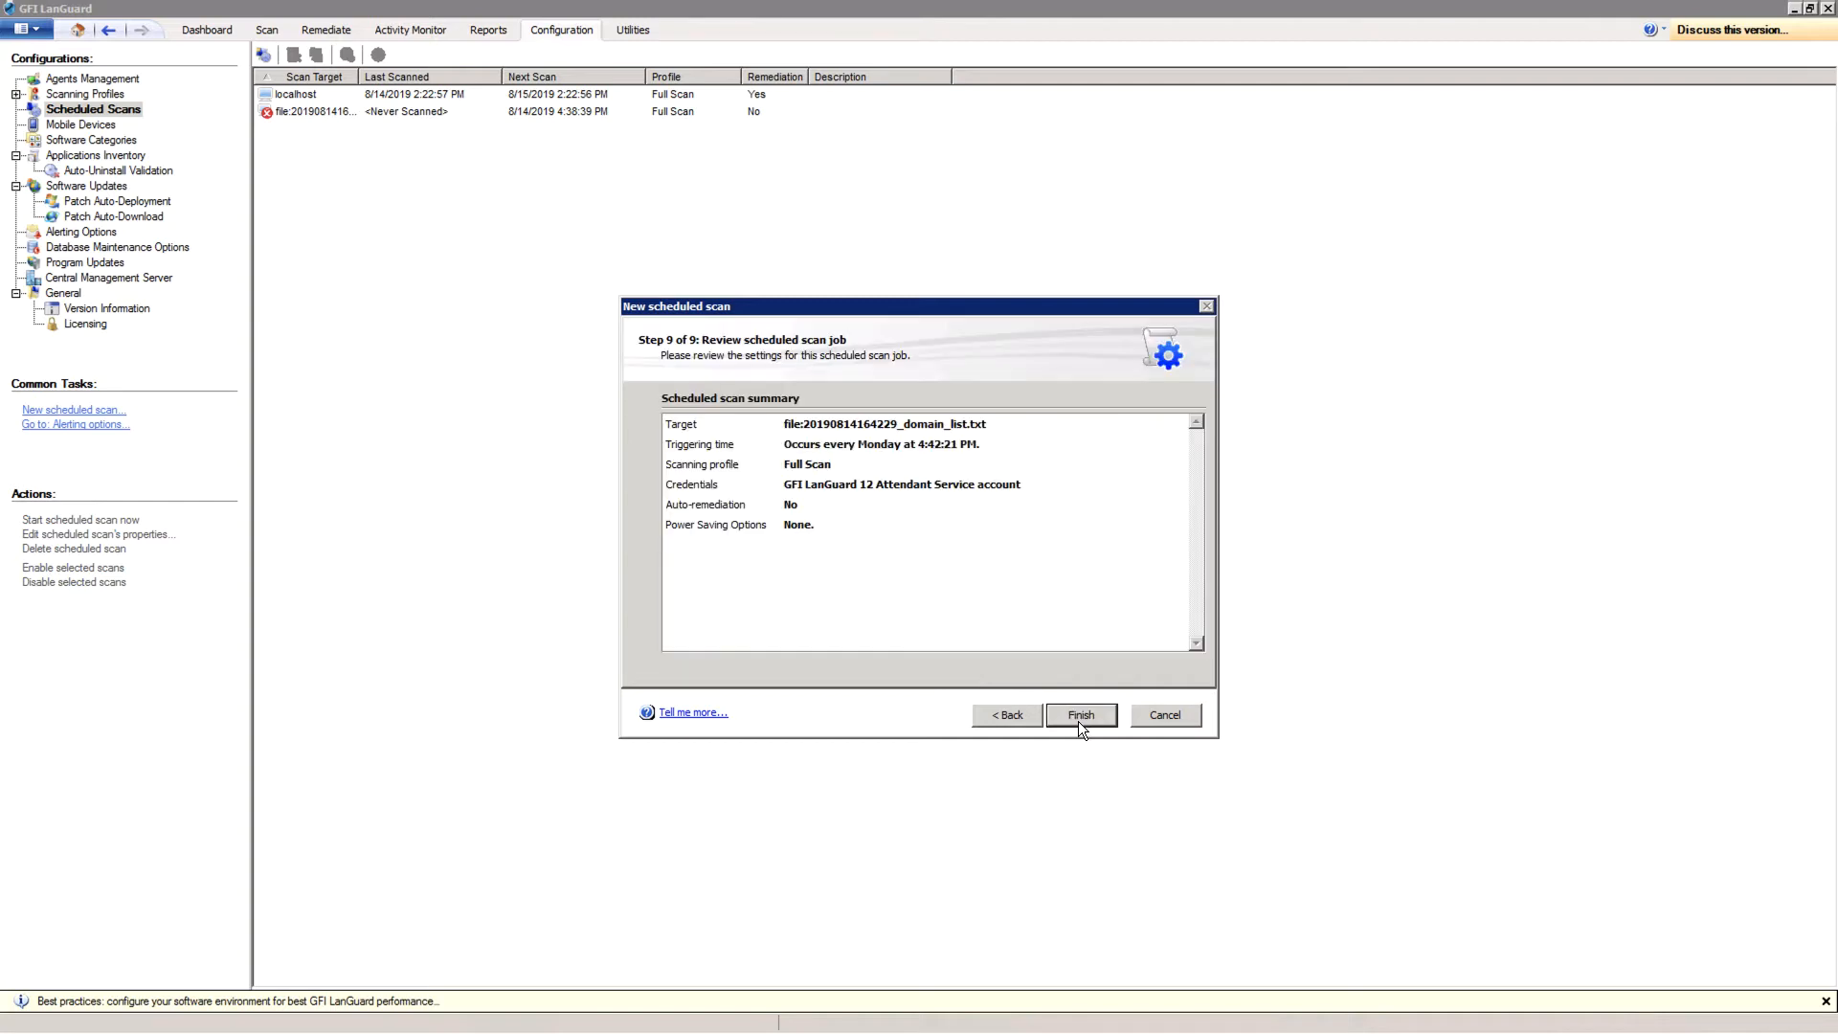
{"action": "left_click", "coordinate": [1080, 714]}
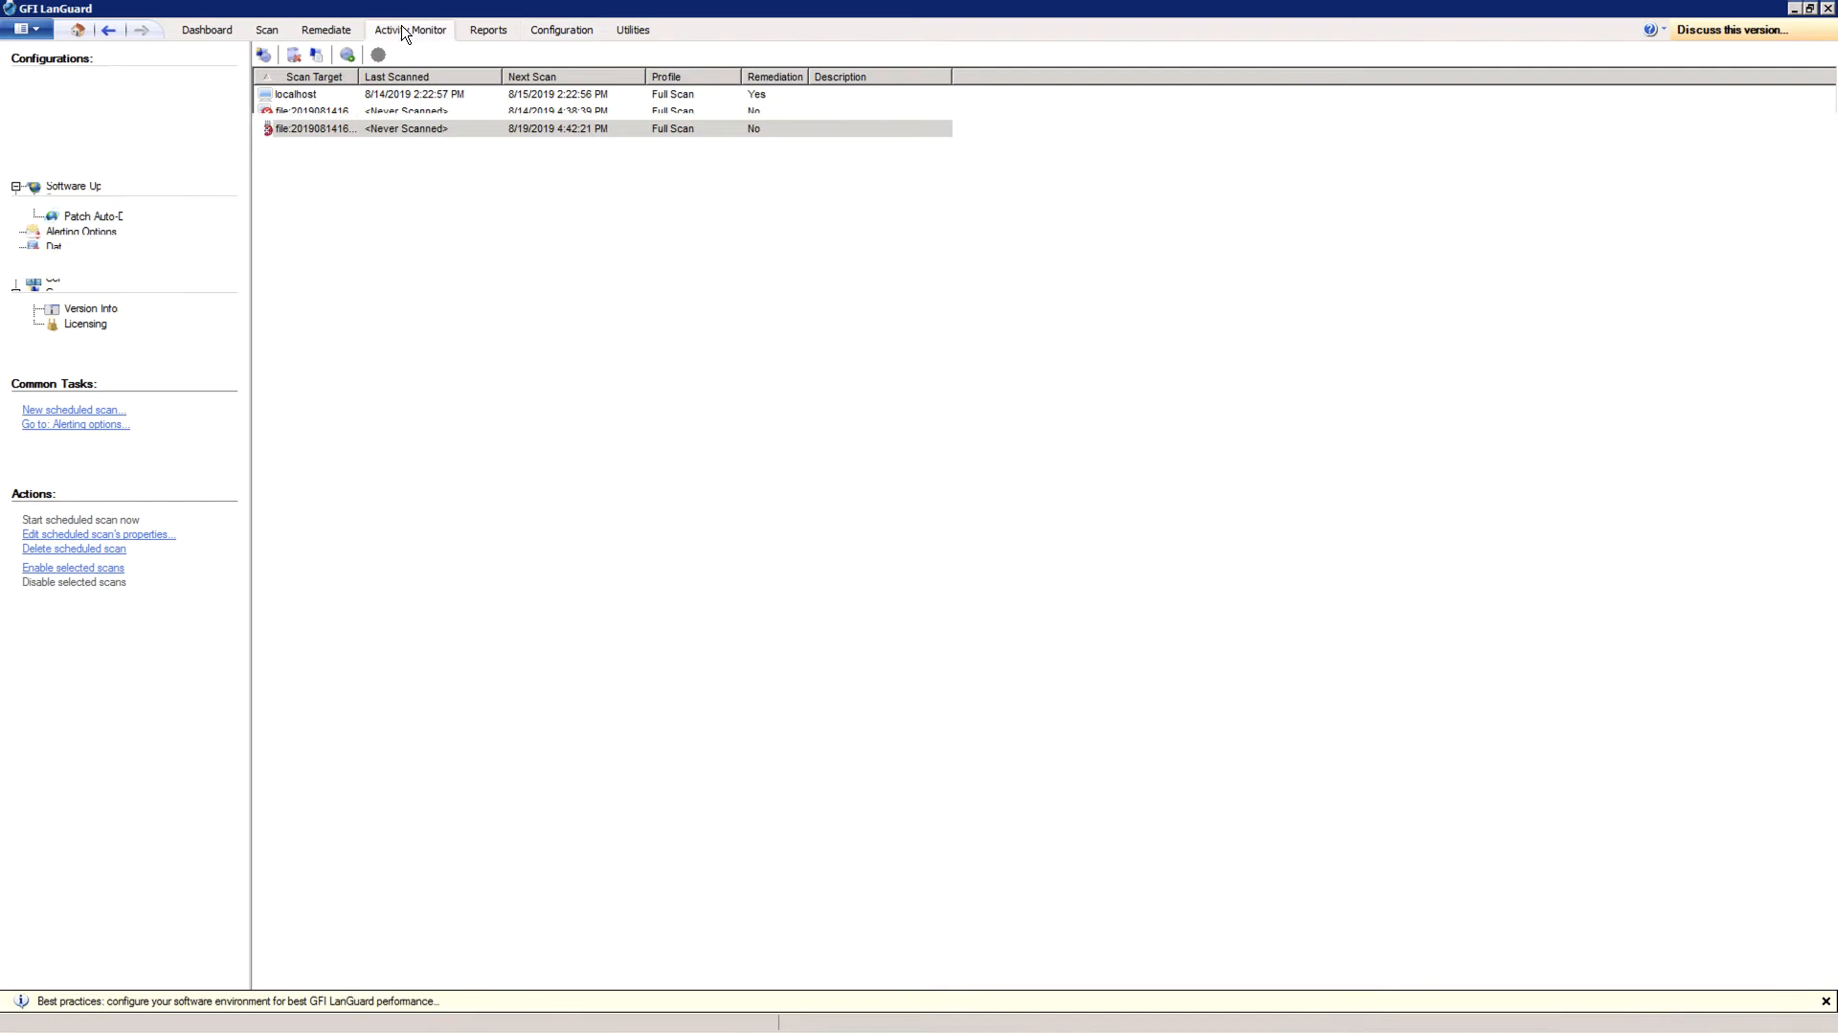
Step: Show the Security Scans list in Activity Monitor with the localhost Full Scan running
{"action": "left_click", "coordinate": [410, 31]}
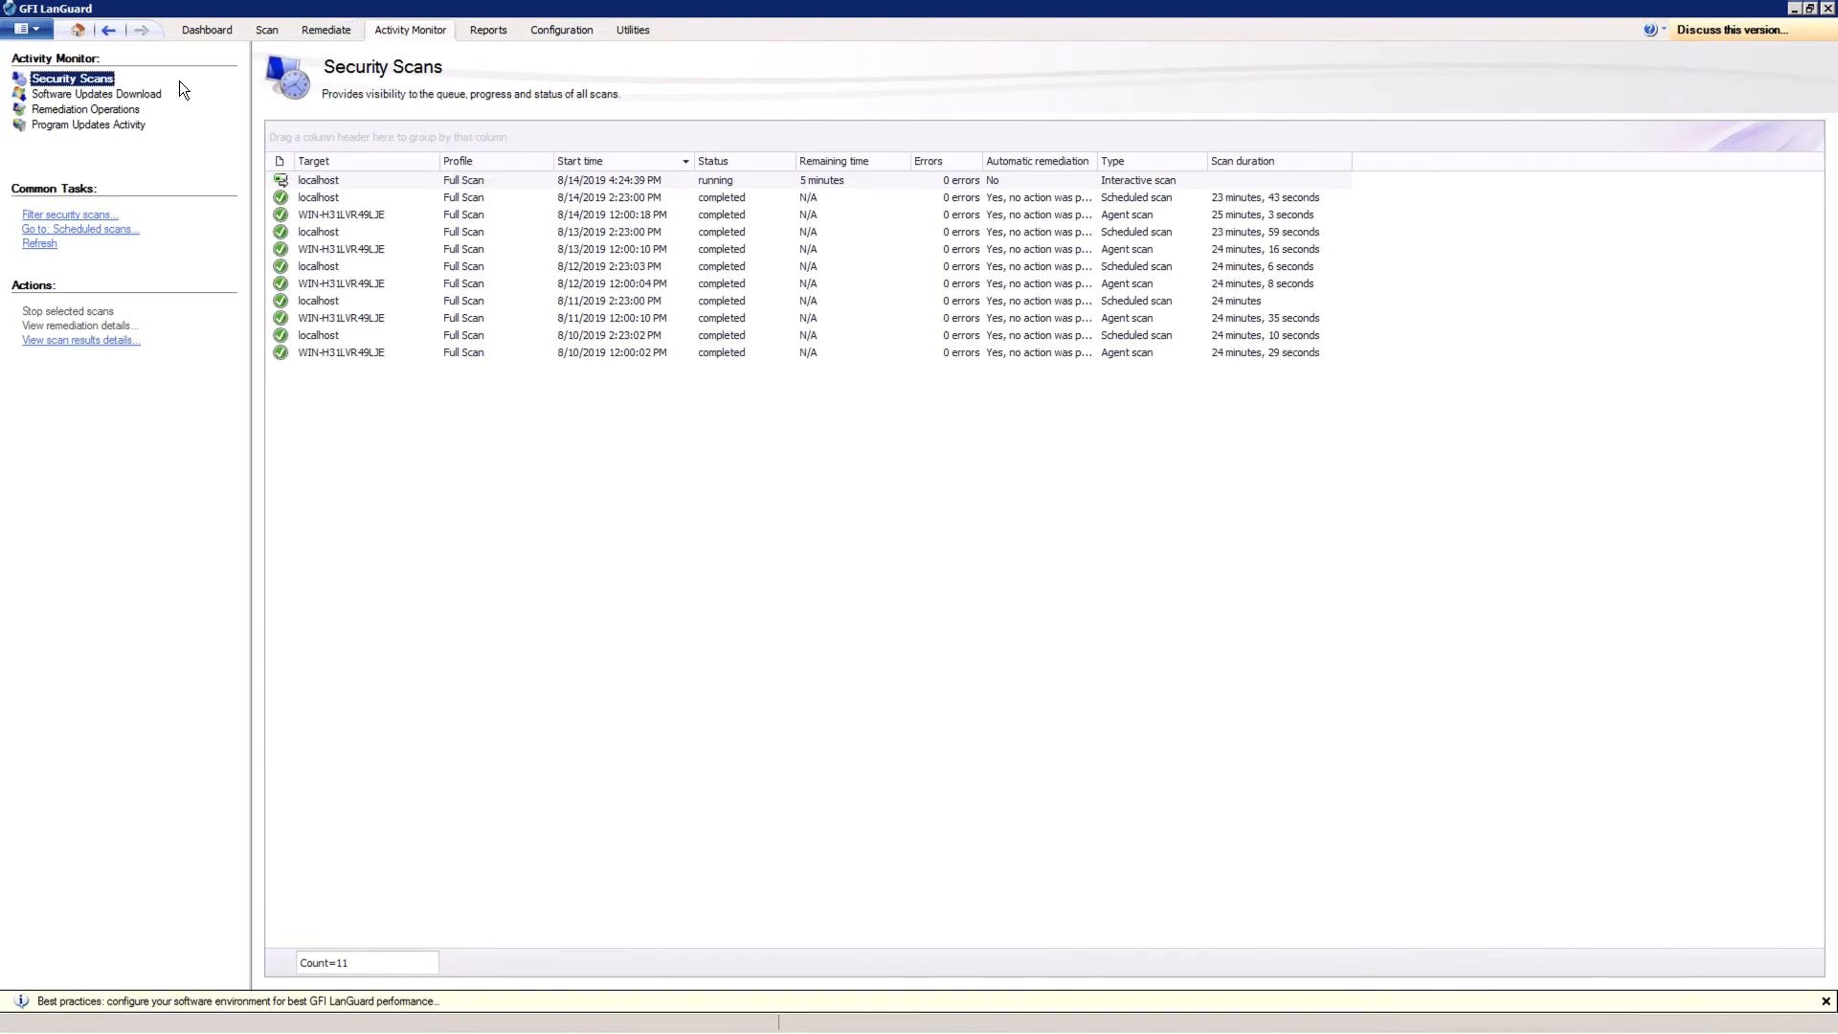